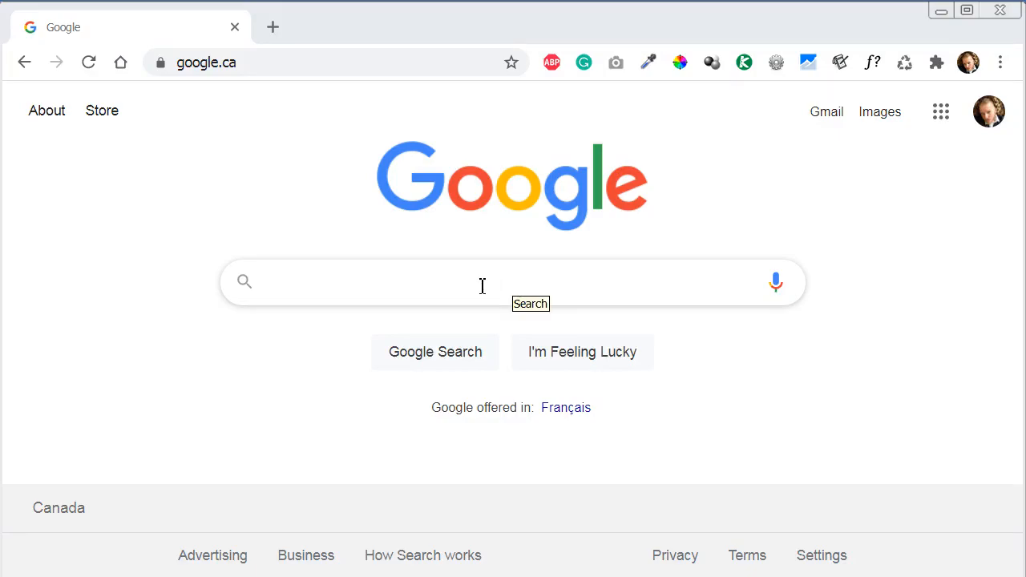
- Search Google for 'fldigi'
text(fldigi)
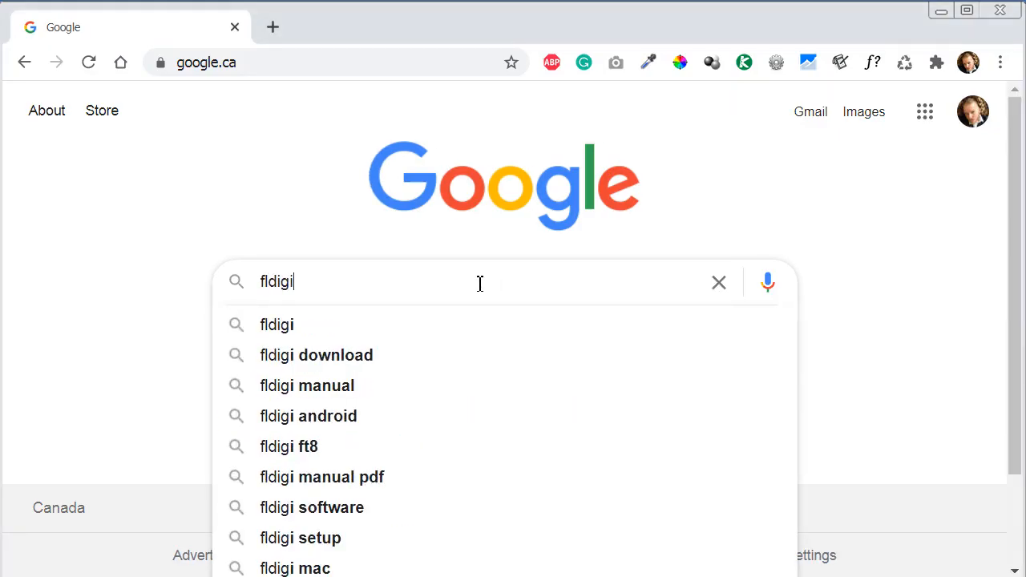
key(Enter)
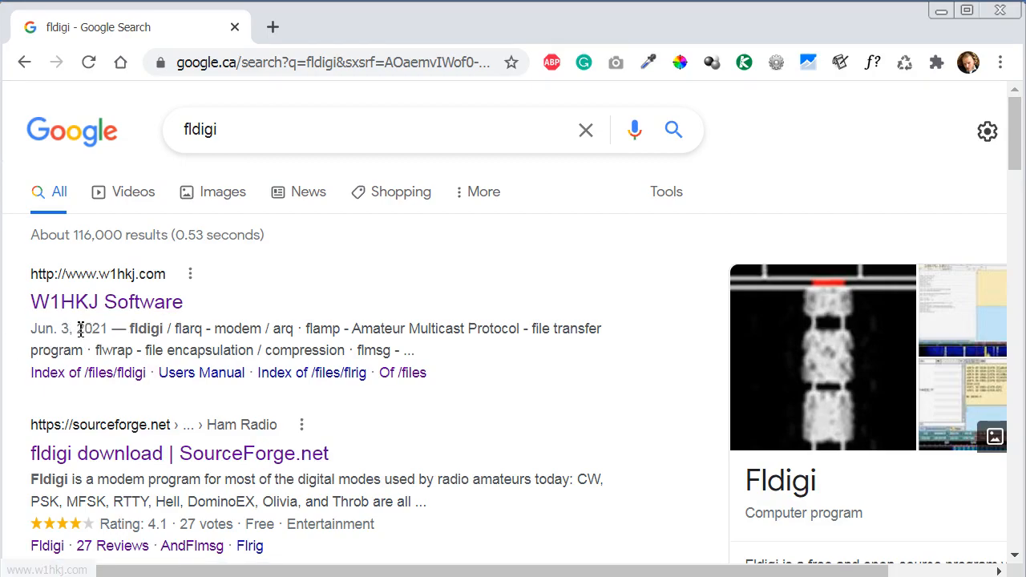
- Open the W1HKJ Software and SourceForge fldigi results in new tabs and browse the W1HKJ software list
click(106, 301)
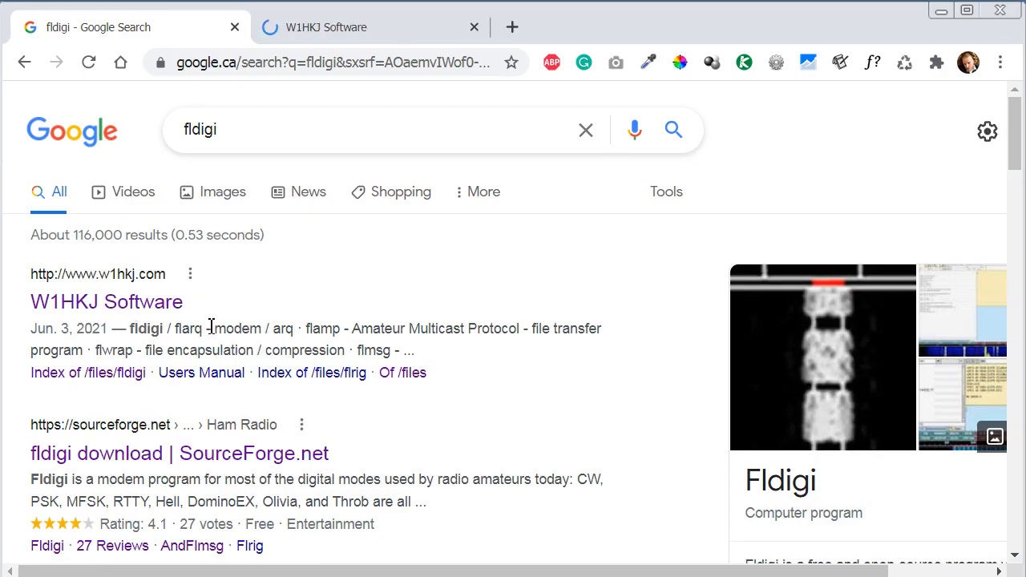
right_click(96, 353)
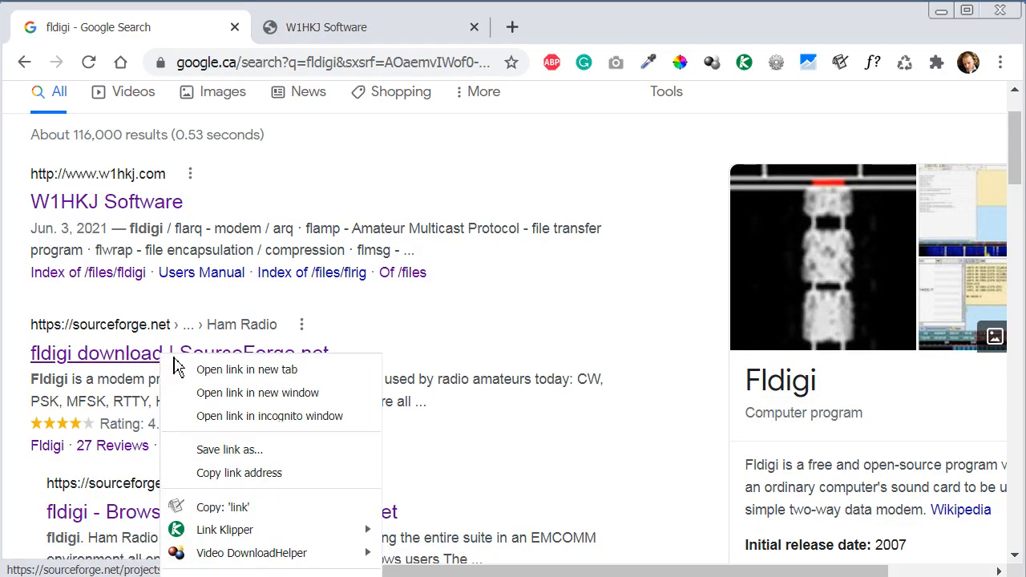
click(247, 369)
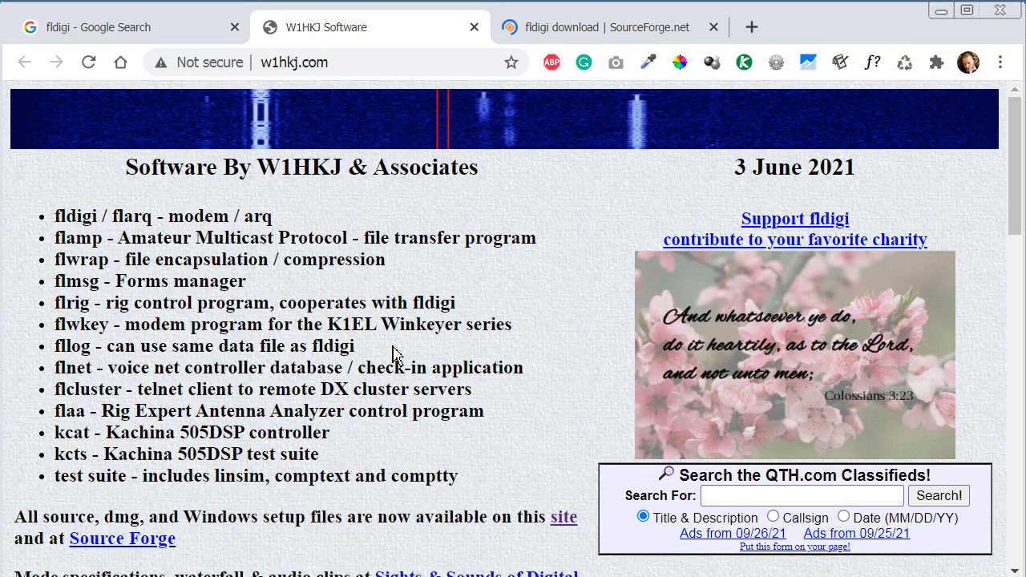
scroll(down, 3)
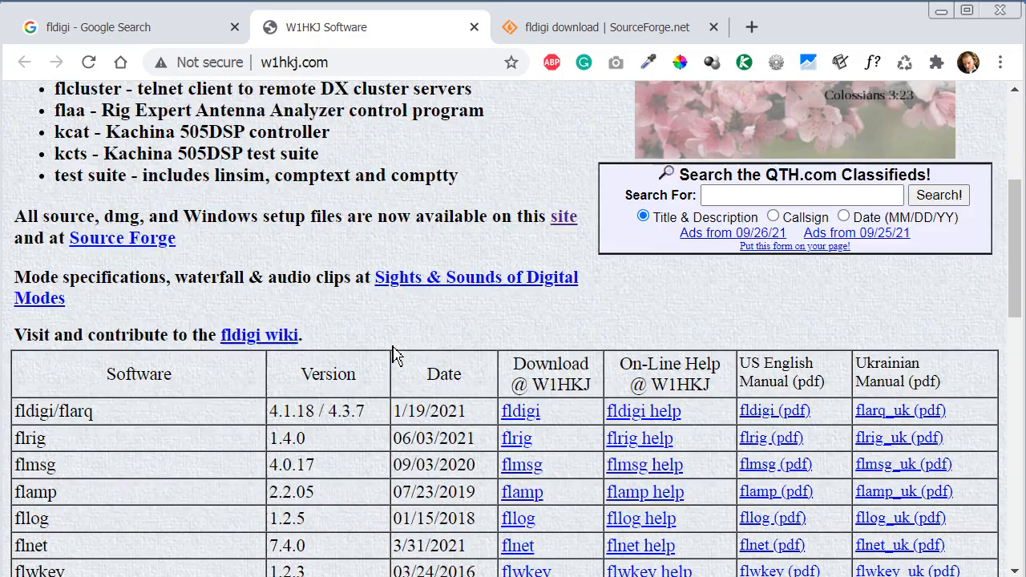
scroll(down, 3)
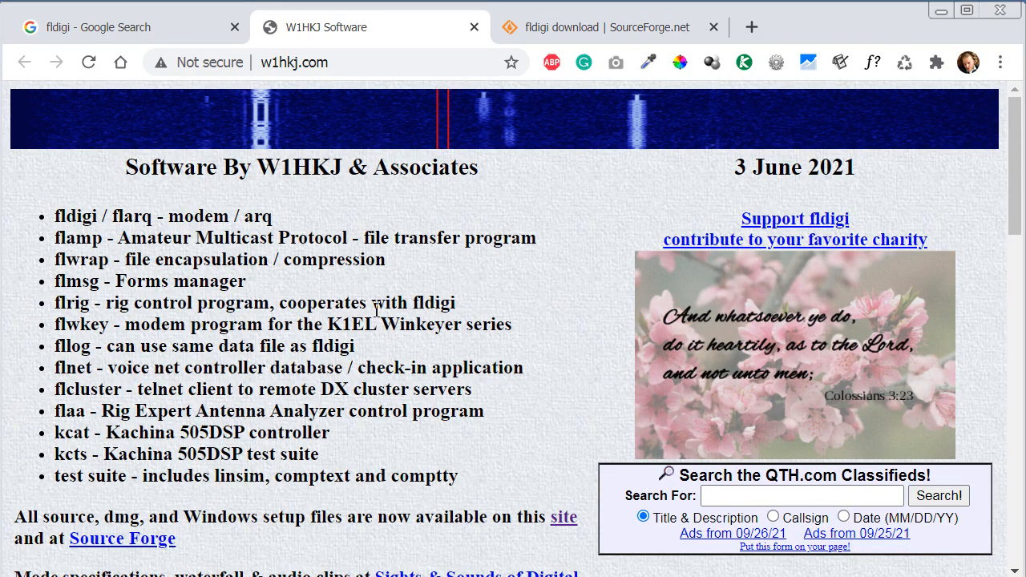
mouse_move(298, 493)
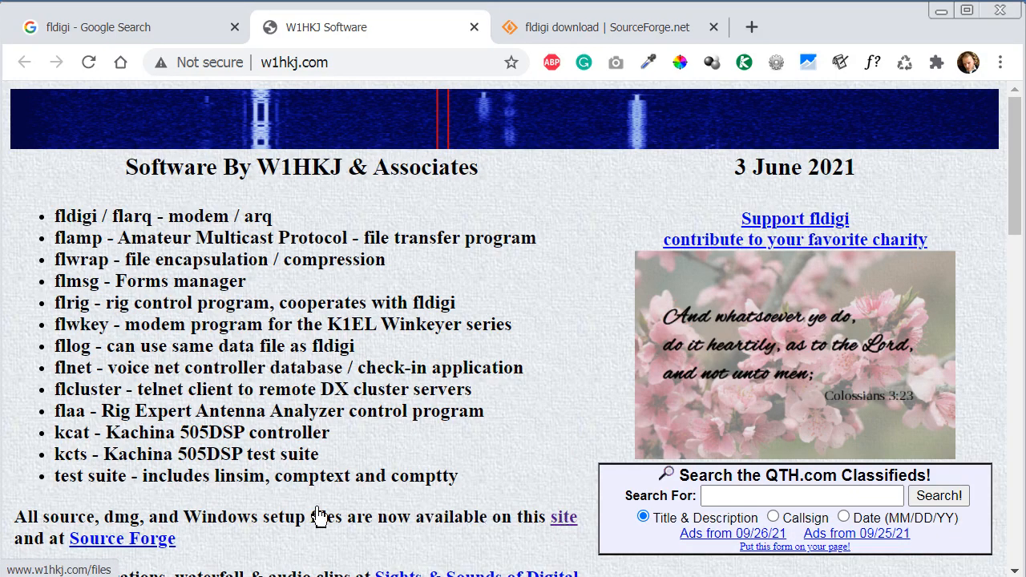
mouse_move(232, 469)
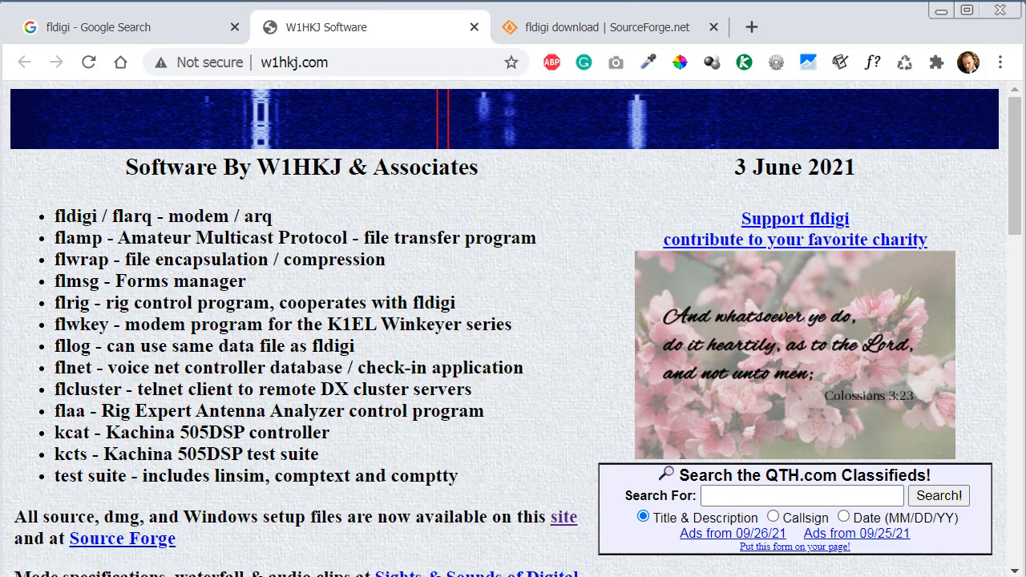
- Switch to the SourceForge fldigi tab, dismiss the newsletter offer and view the project description
click(606, 25)
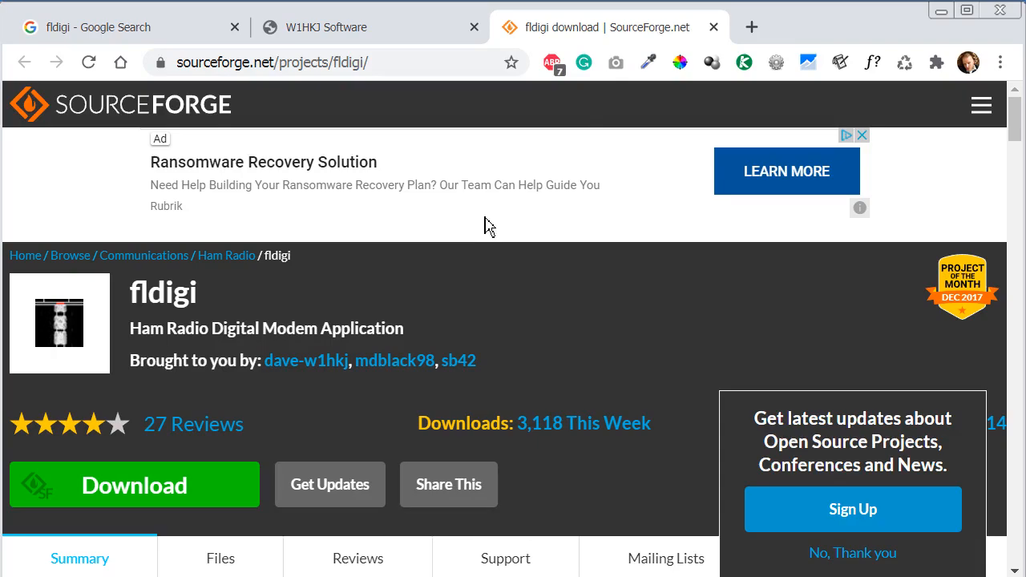
mouse_move(515, 261)
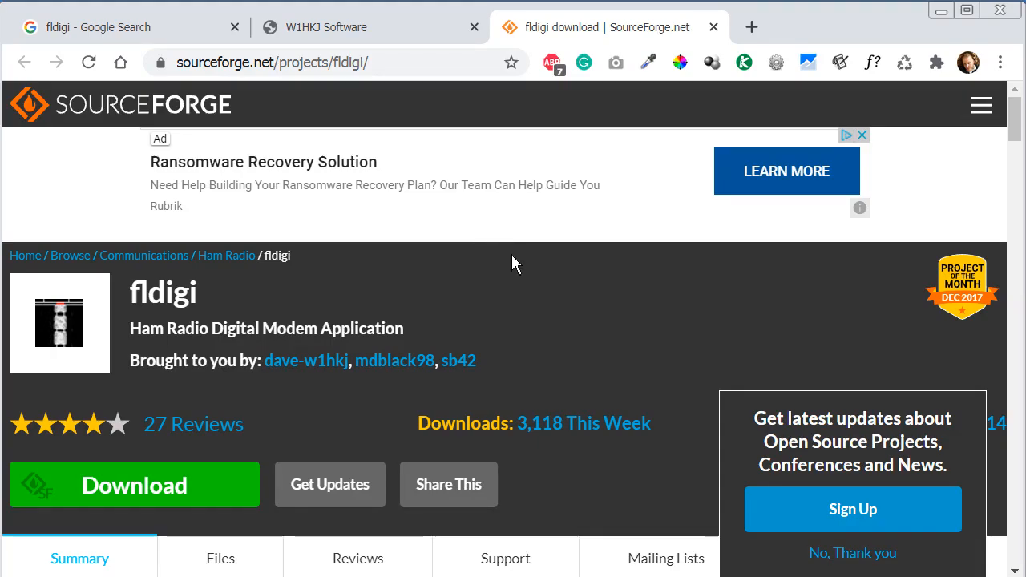
scroll(down, 3)
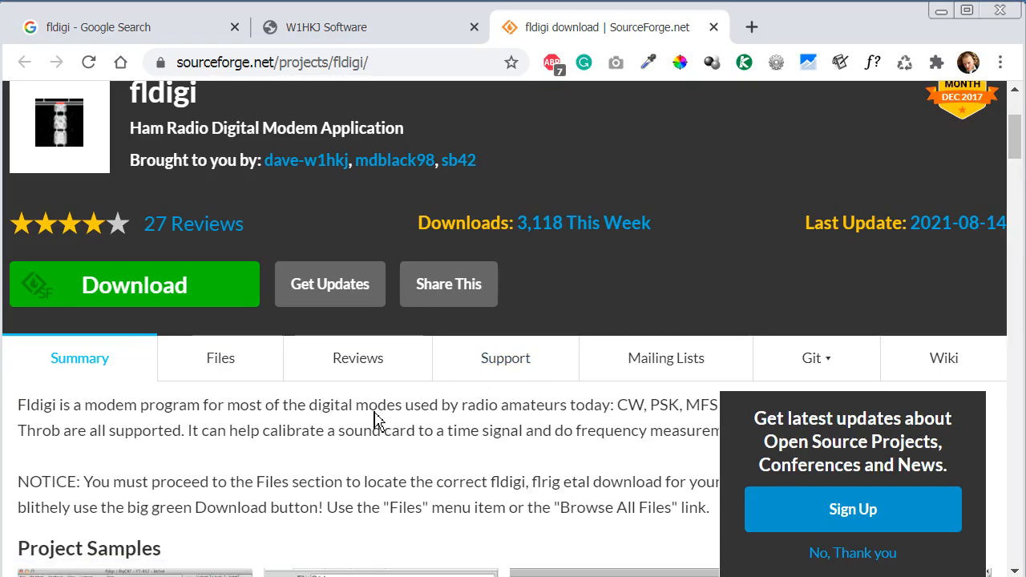
mouse_move(862, 568)
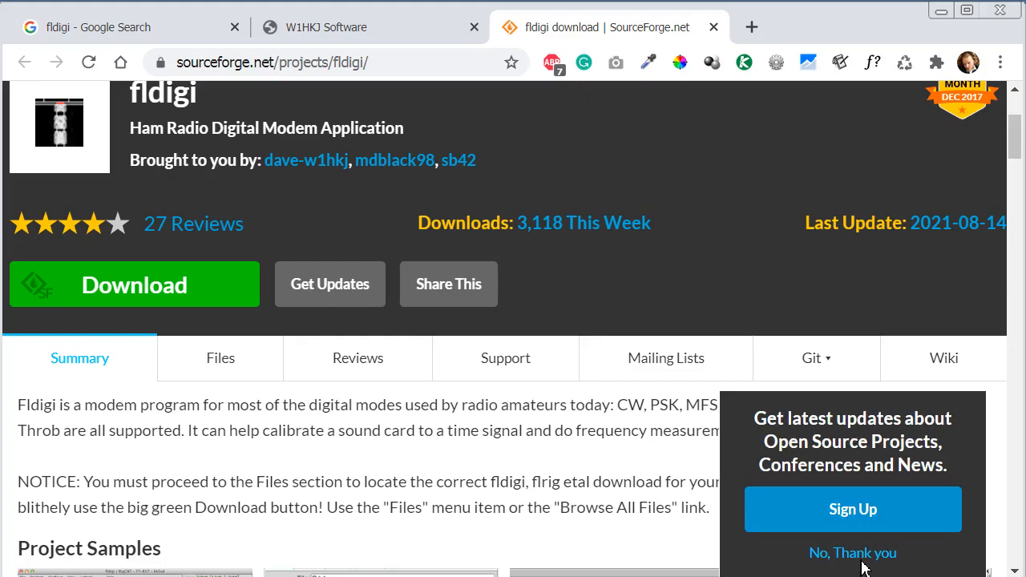
click(854, 551)
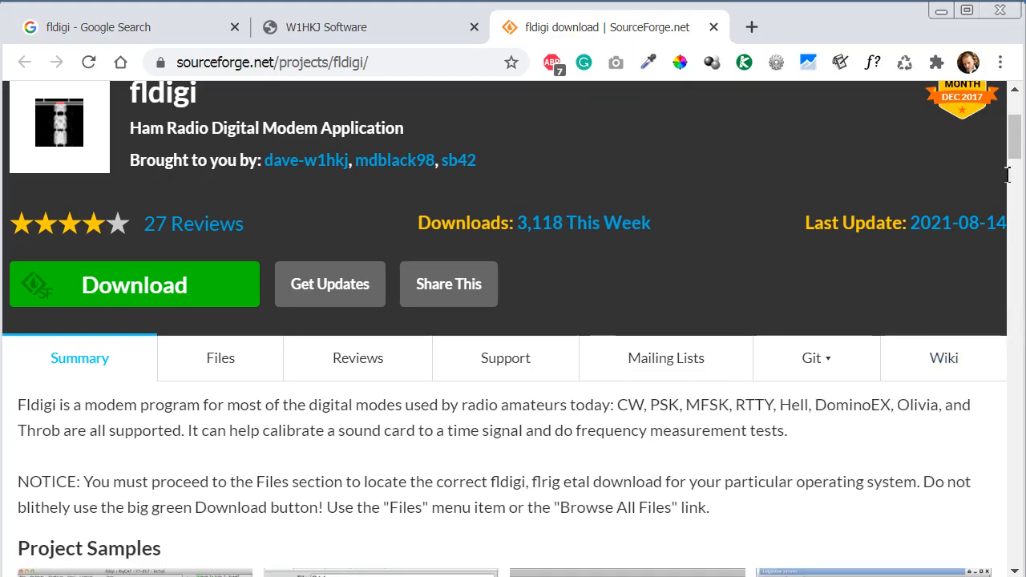
scroll(up, 3)
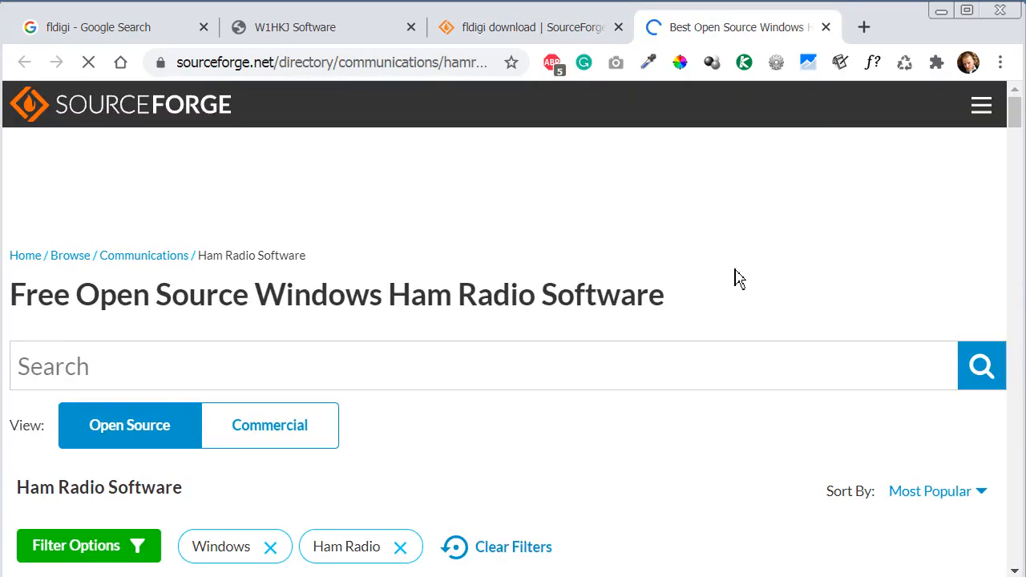
- Scroll through the Ham Radio Software directory listing fldigi, WSJT-Z, WSJT, MSHV and Gpredict
scroll(down, 3)
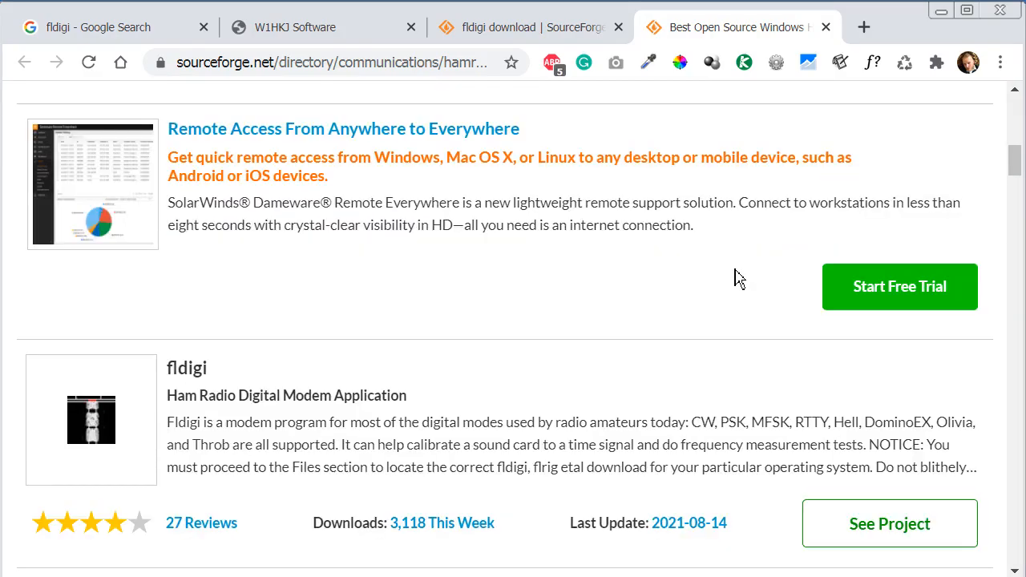
scroll(down, 3)
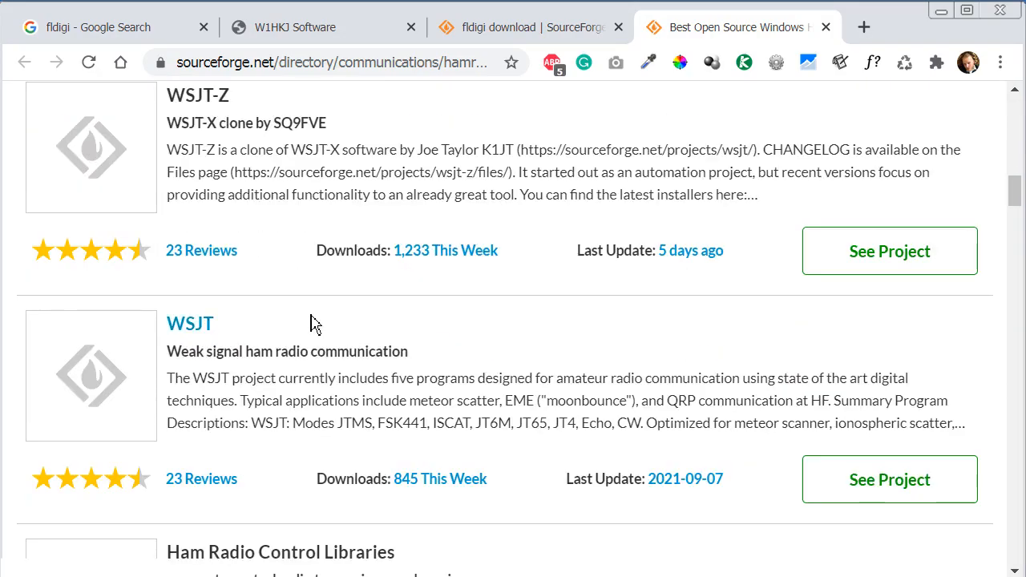
scroll(down, 3)
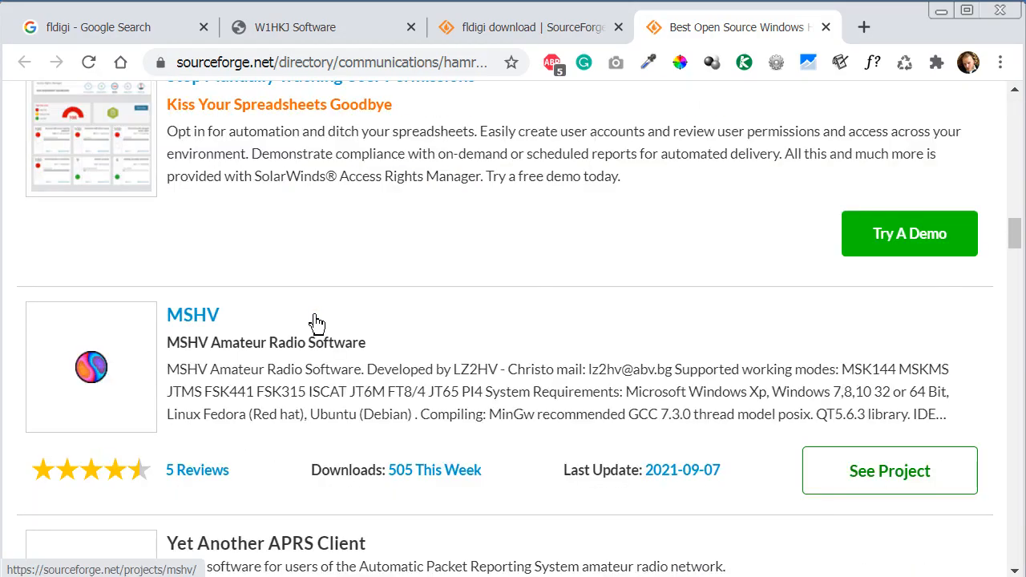
scroll(down, 3)
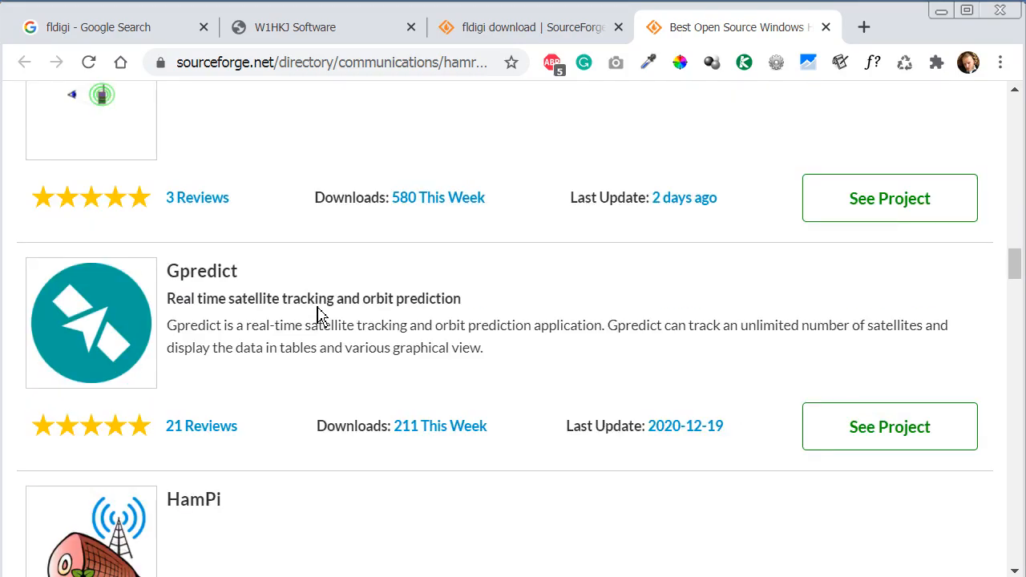
scroll(down, 3)
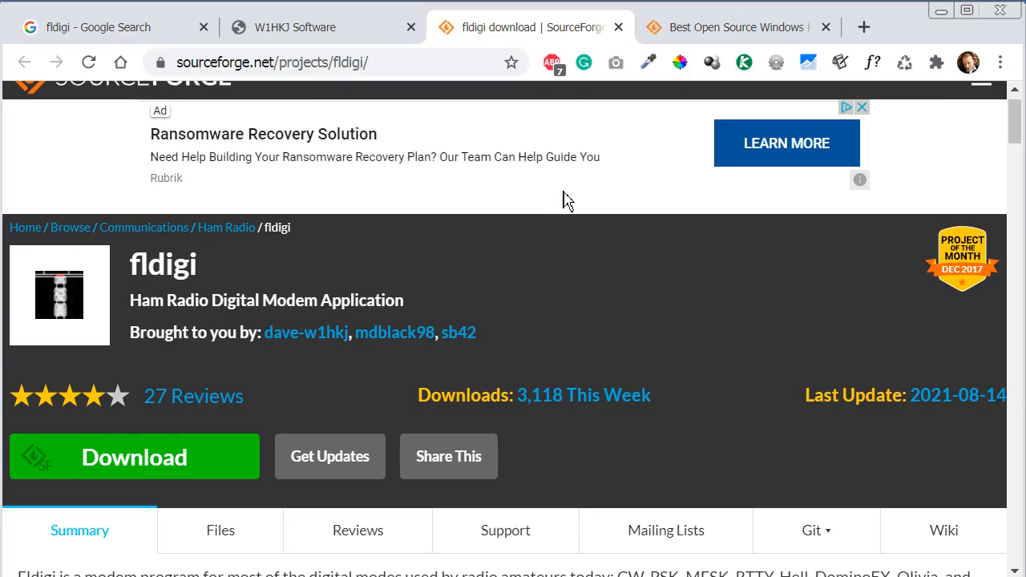
- Scroll to the fldigi Project Samples and close the enlarged flrig IC-7100 screenshot
scroll(down, 3)
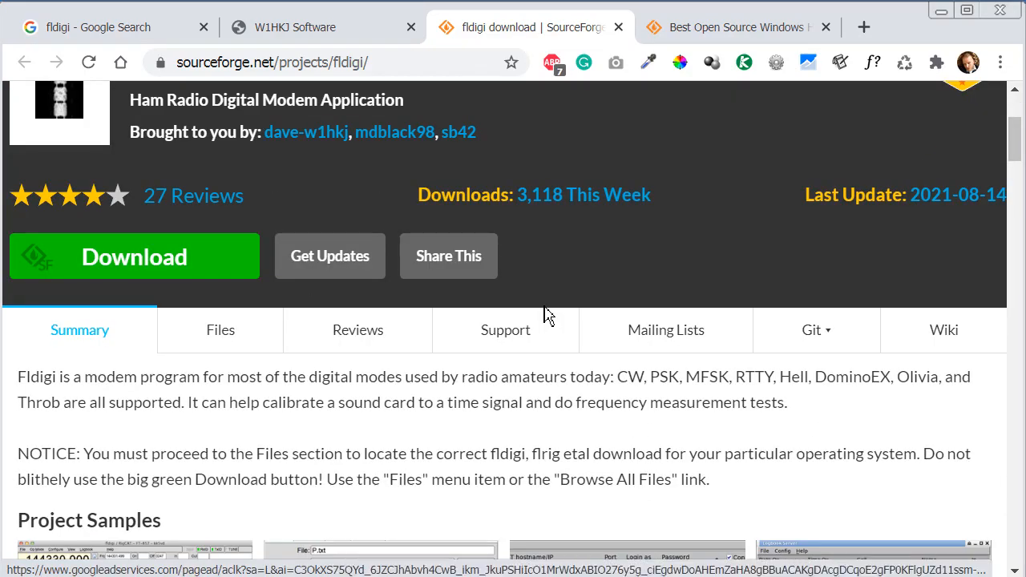
scroll(down, 3)
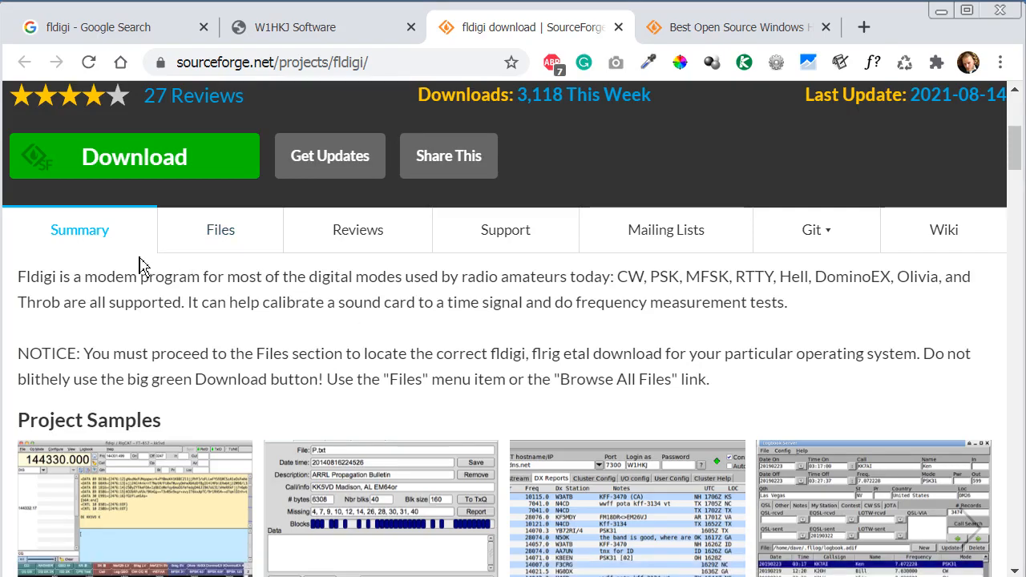
mouse_move(369, 276)
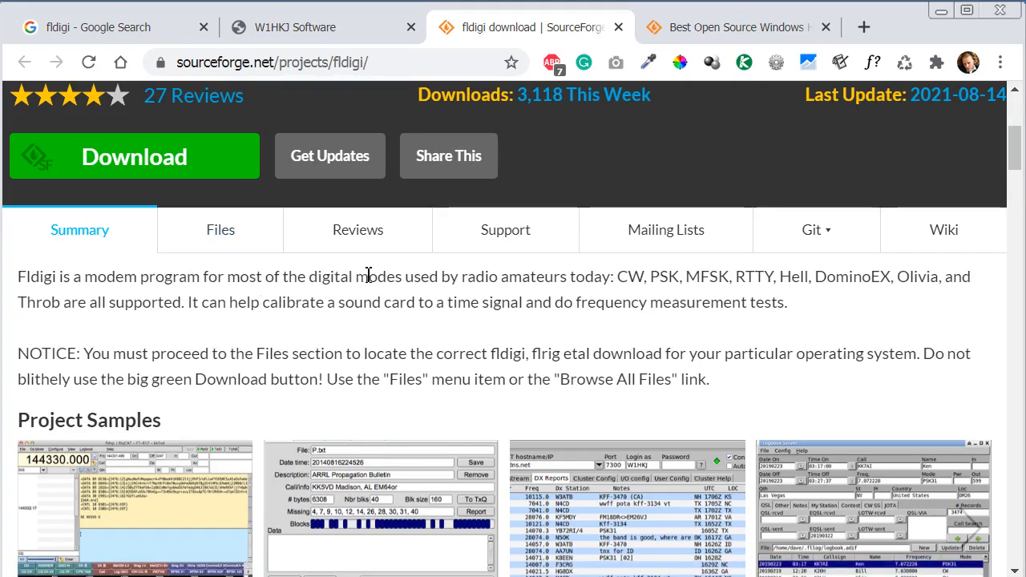
mouse_move(808, 264)
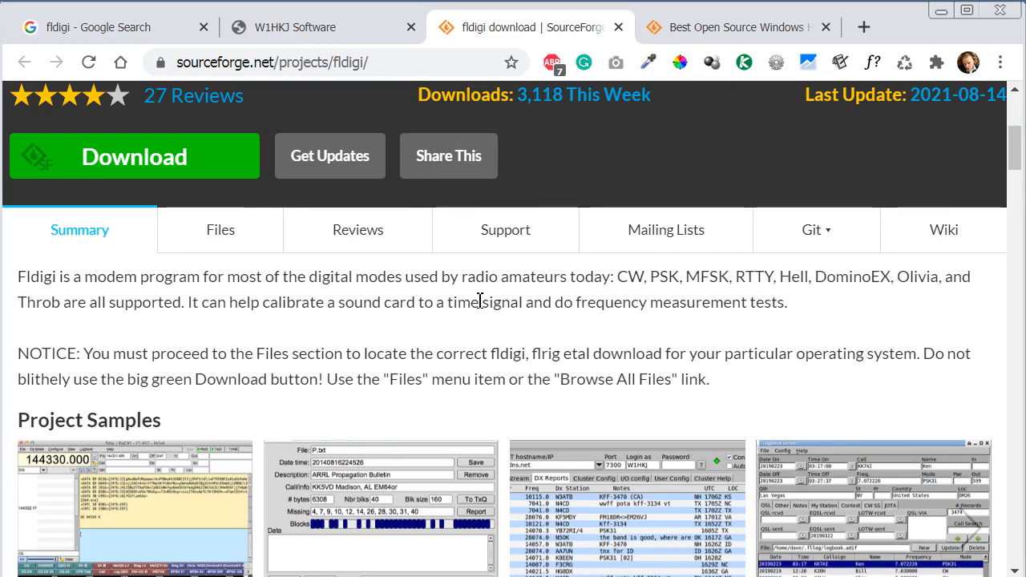
scroll(down, 3)
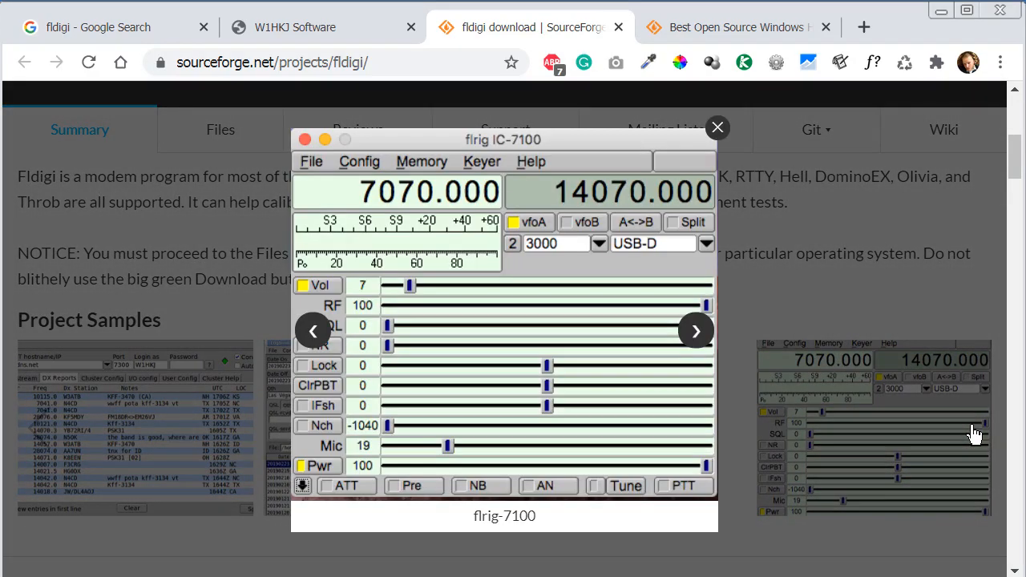
mouse_move(719, 129)
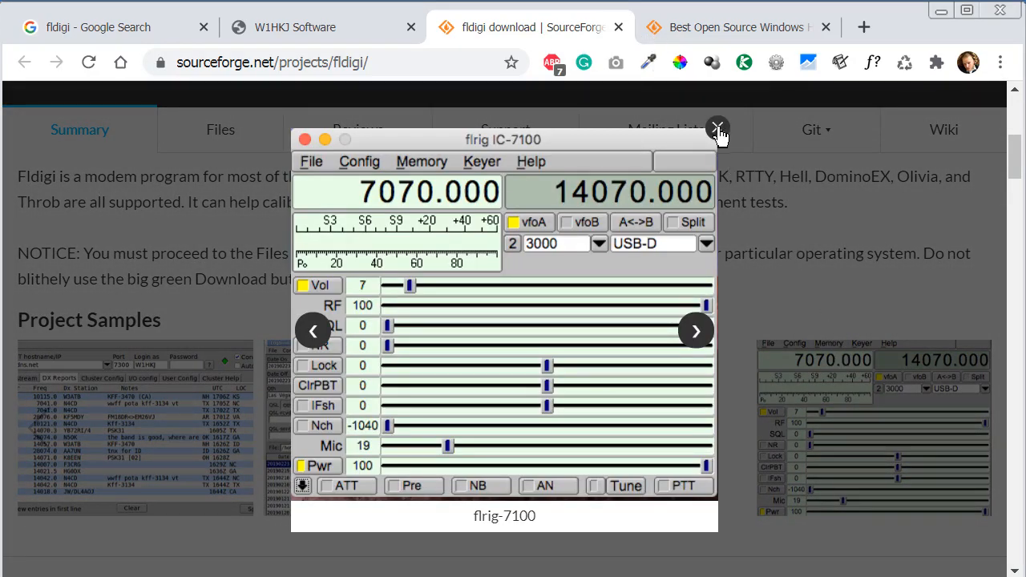
click(718, 128)
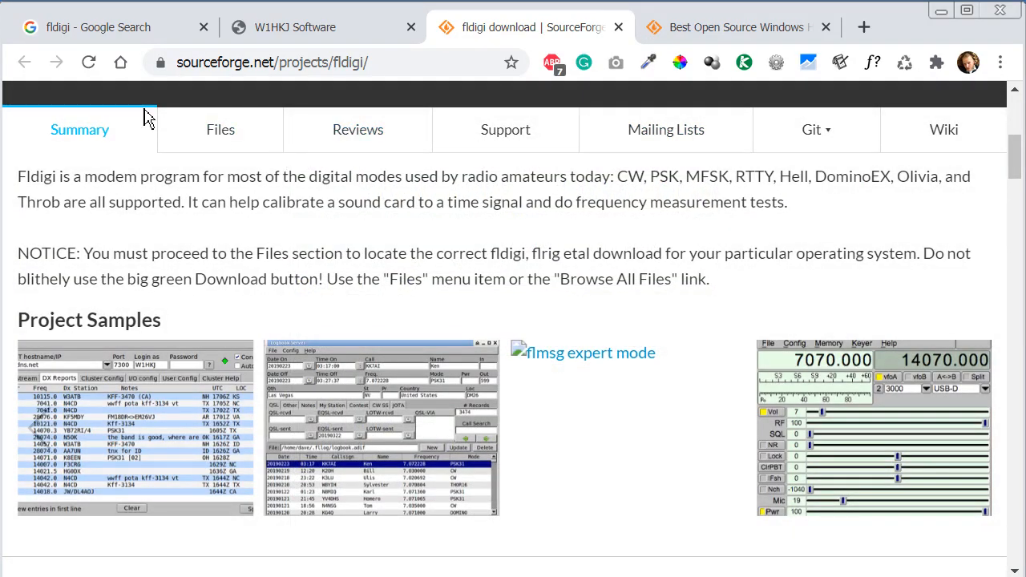
- Open the fldigi Files listing showing the 4.1.20 Windows setup, macOS dmg and tar.gz downloads
click(221, 128)
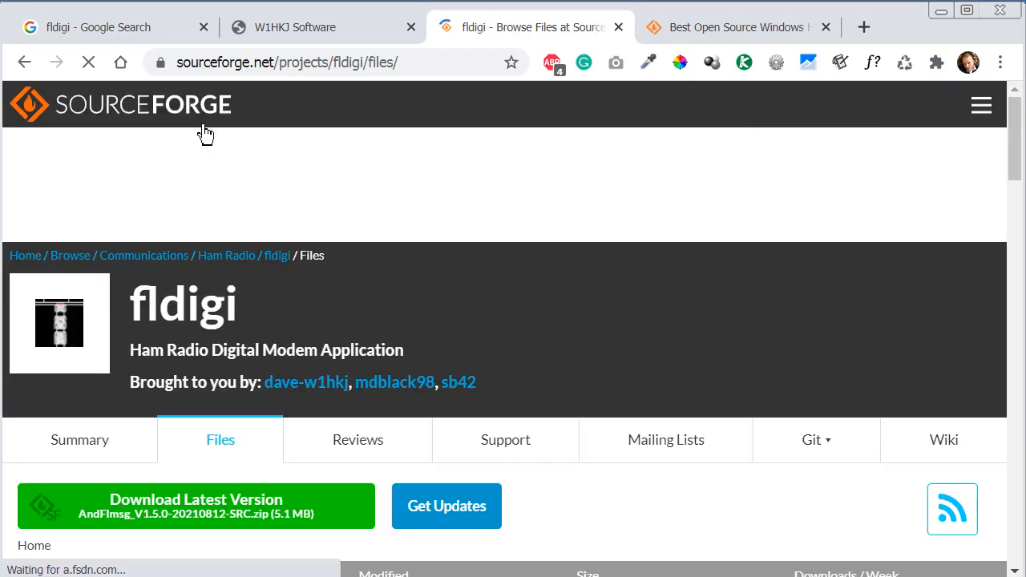
scroll(down, 3)
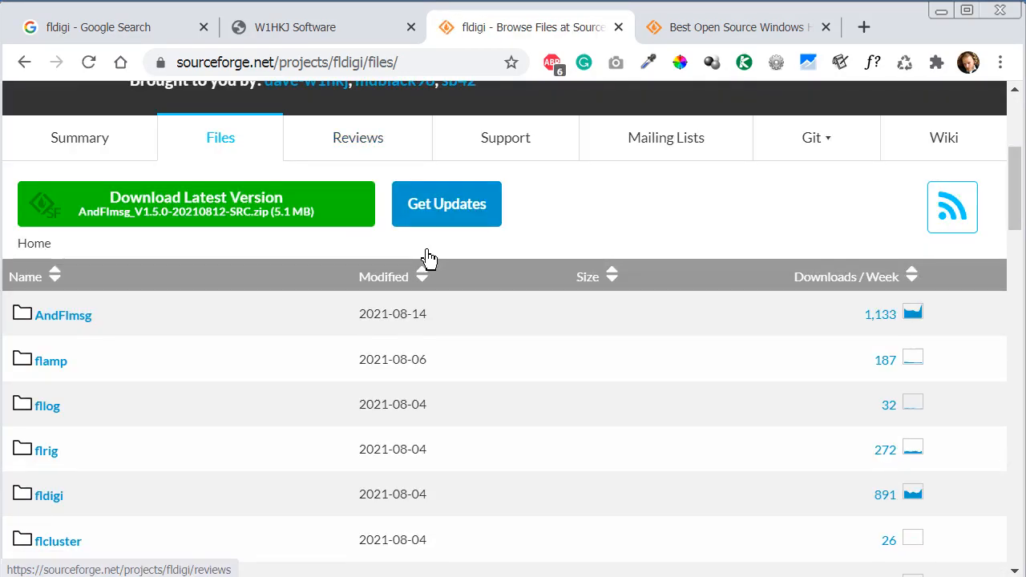
scroll(down, 3)
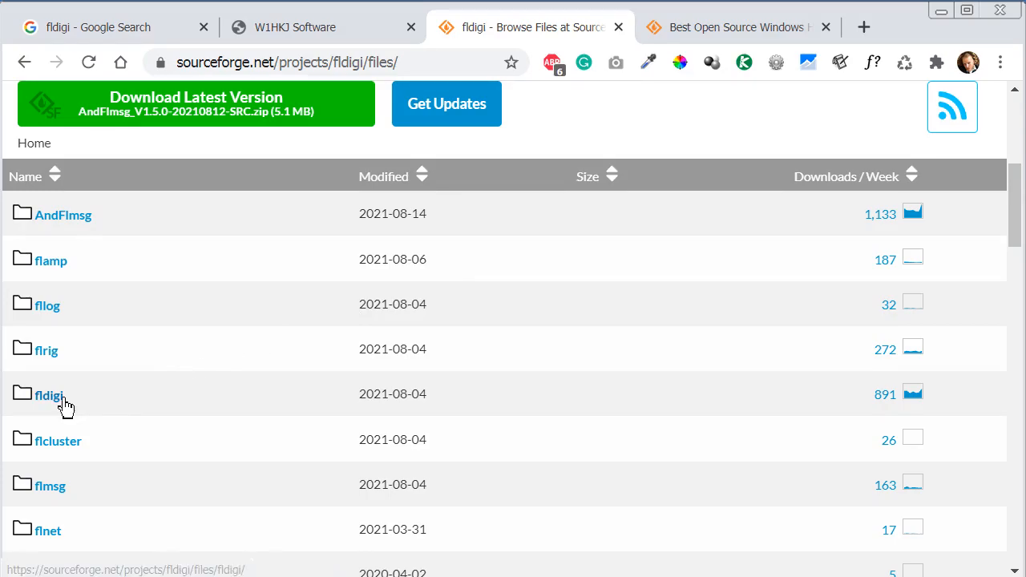
click(51, 395)
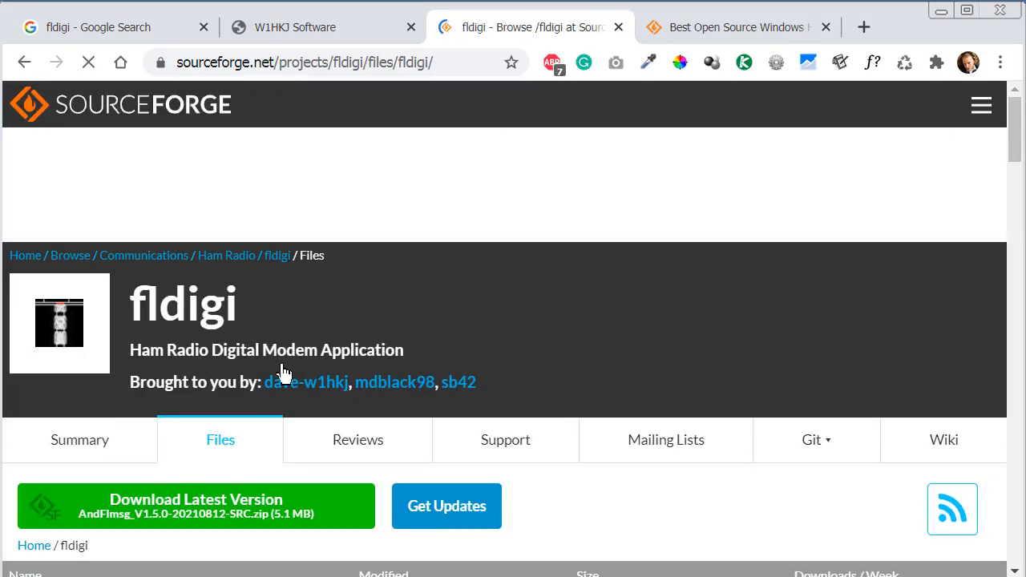
scroll(down, 3)
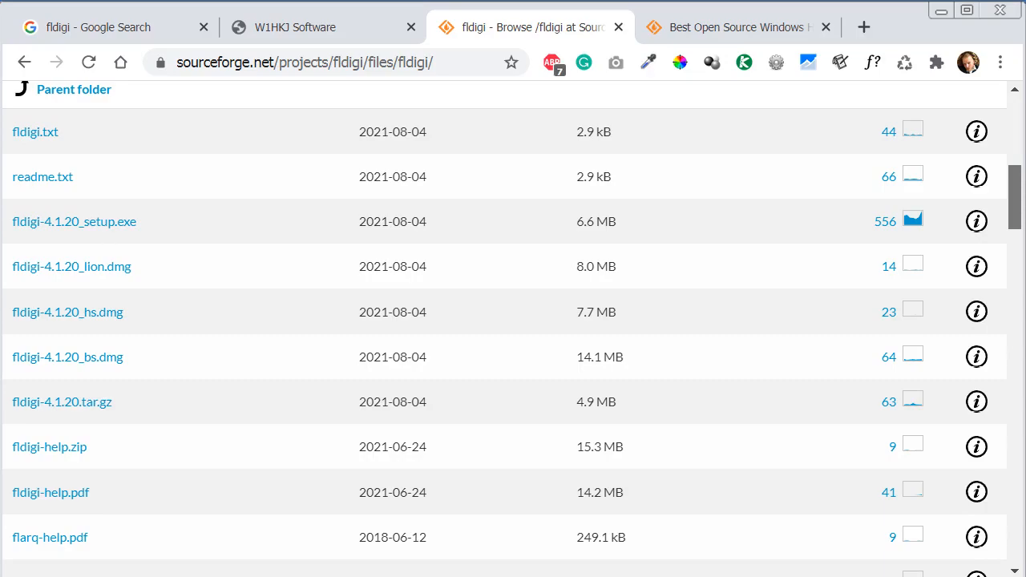
scroll(down, 3)
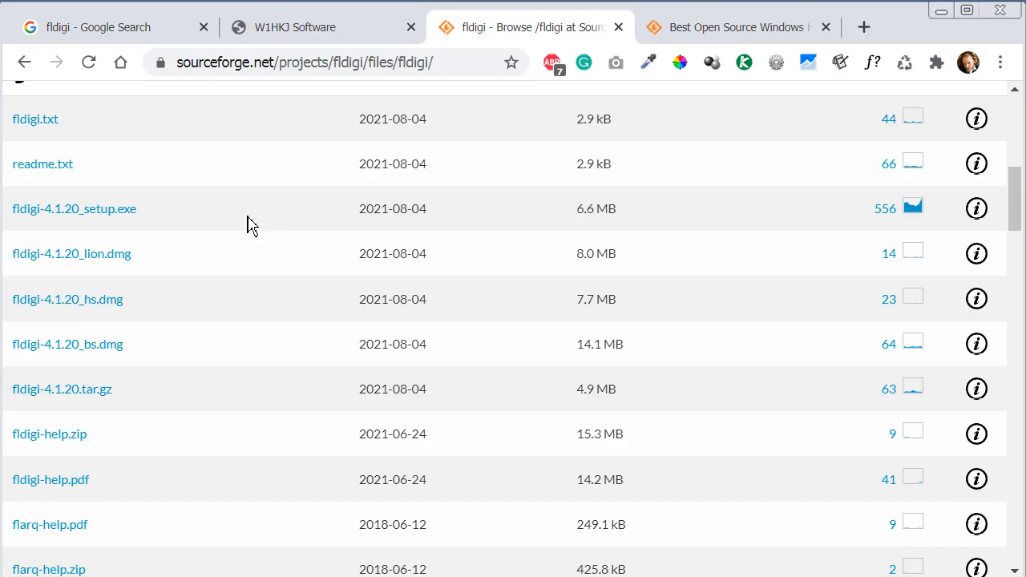
mouse_move(138, 222)
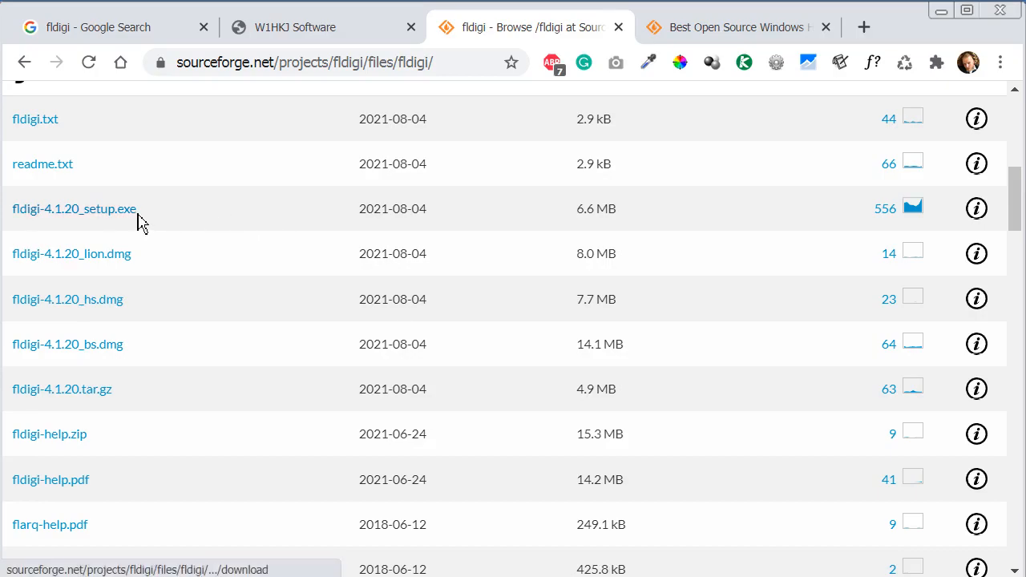
mouse_move(388, 227)
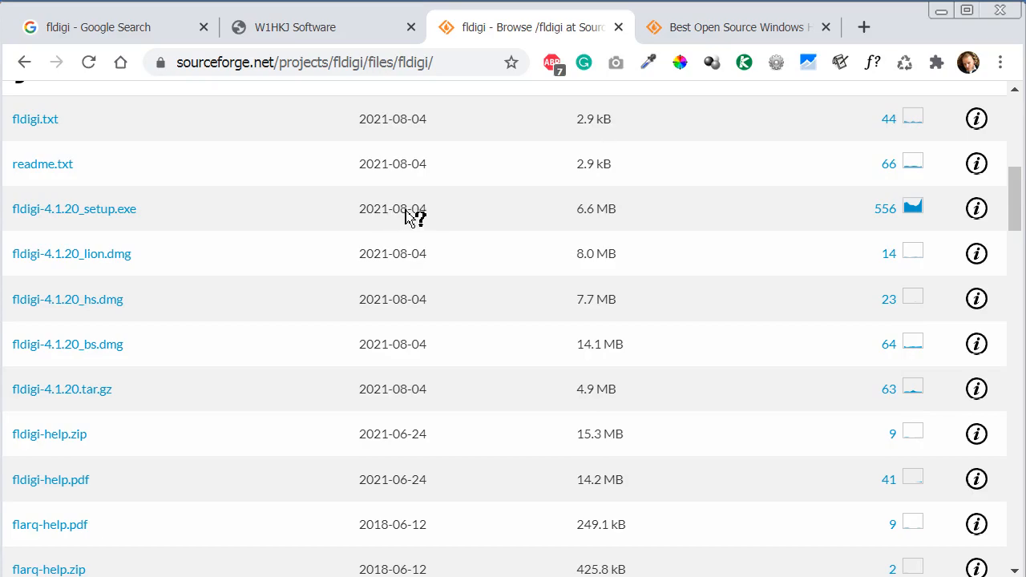
mouse_move(610, 217)
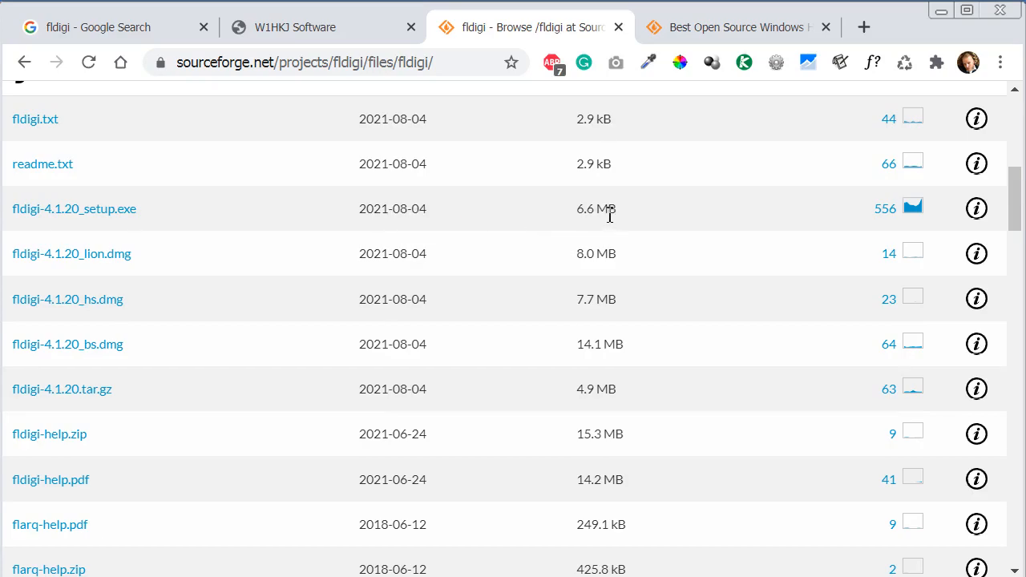
mouse_move(885, 223)
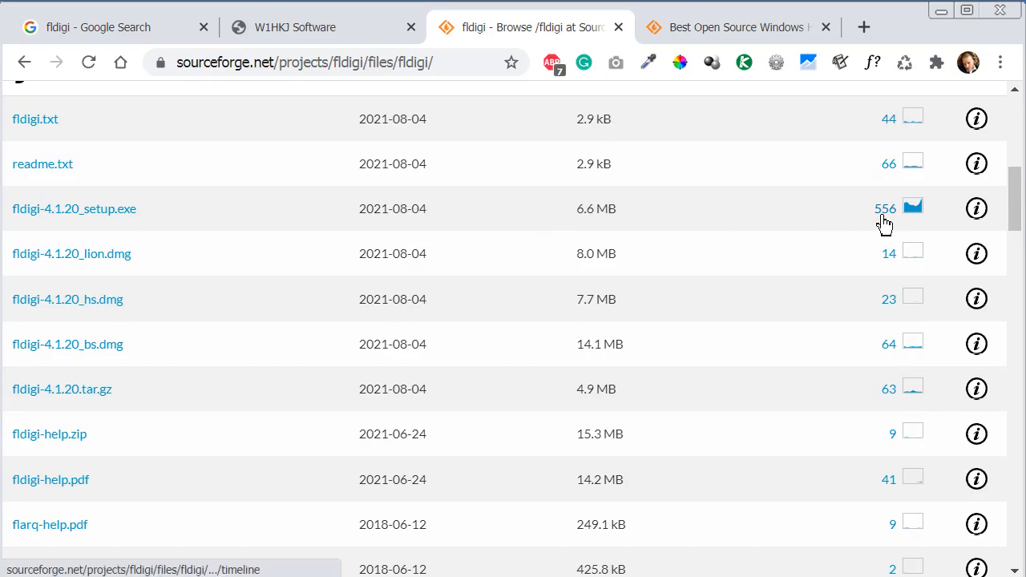
mouse_move(842, 224)
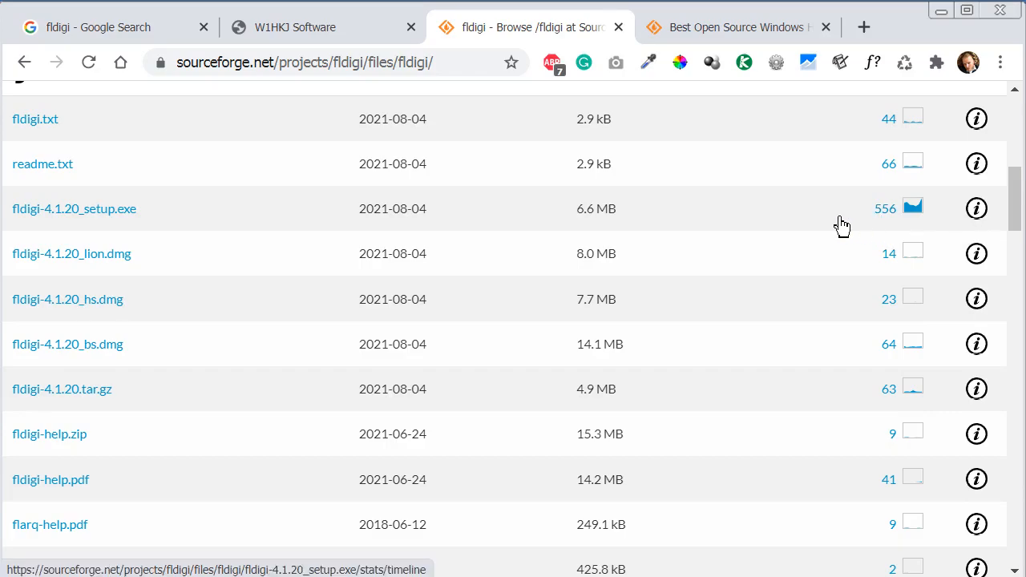
mouse_move(164, 362)
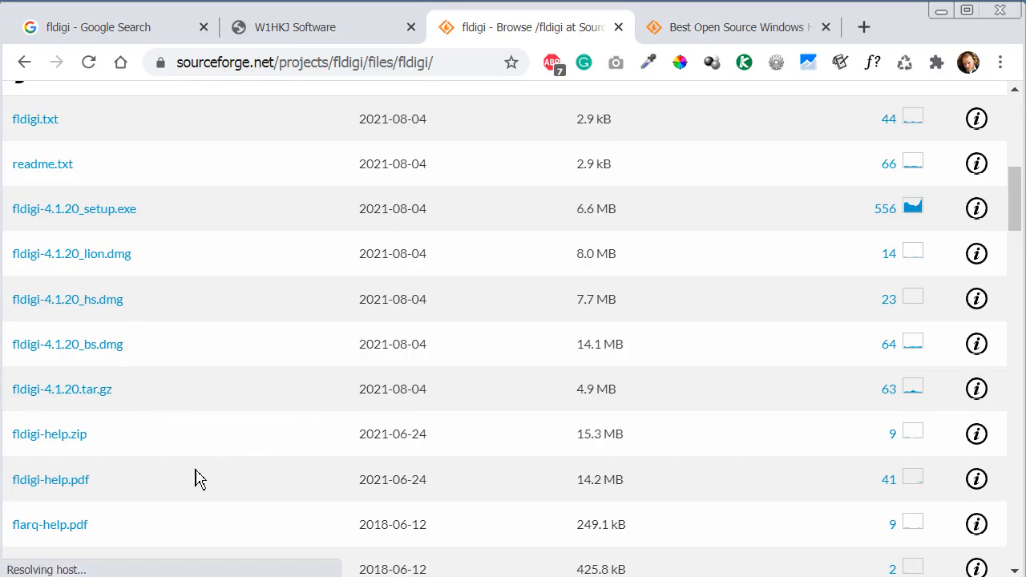
mouse_move(80, 494)
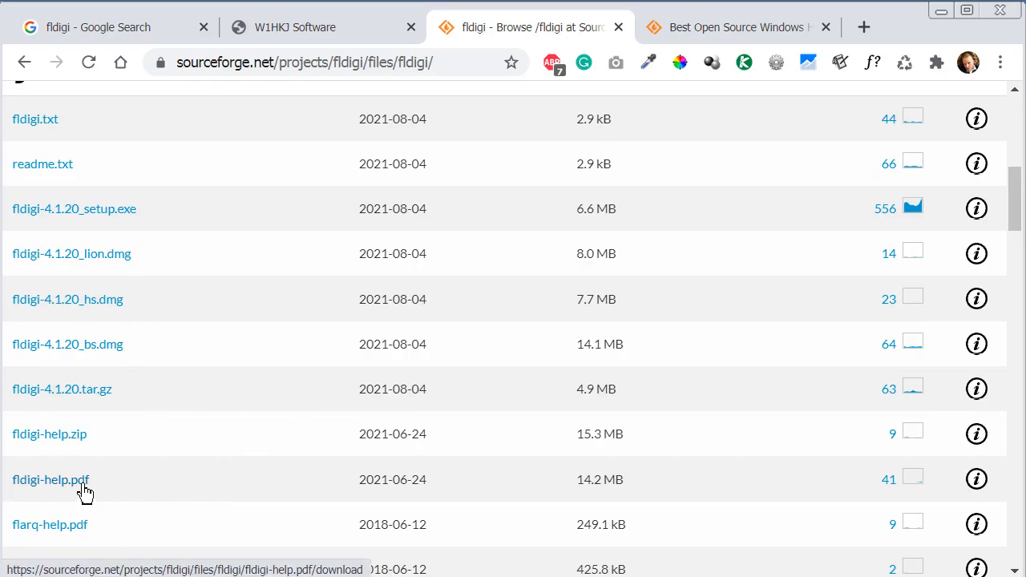
mouse_move(74, 491)
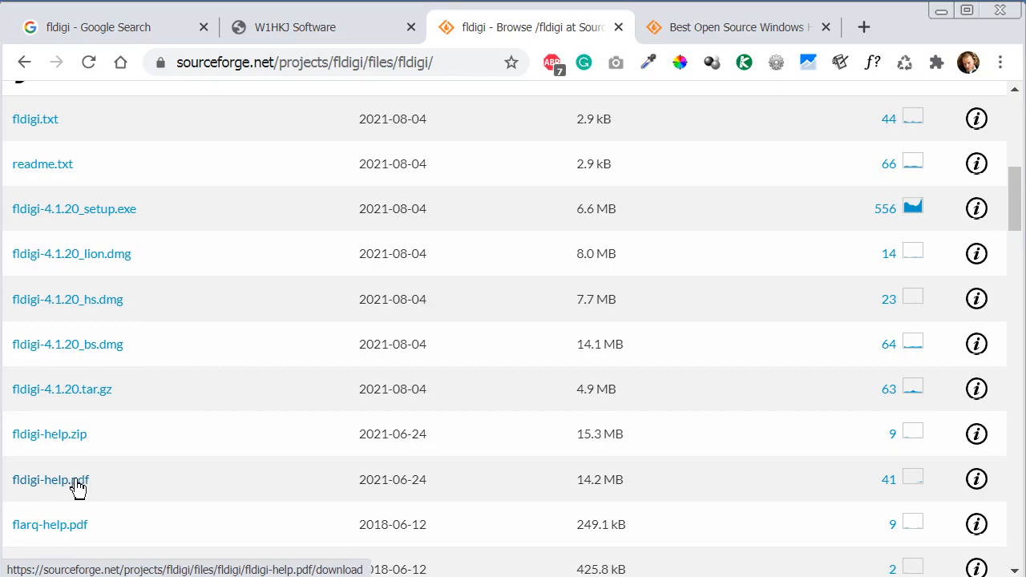
mouse_move(72, 489)
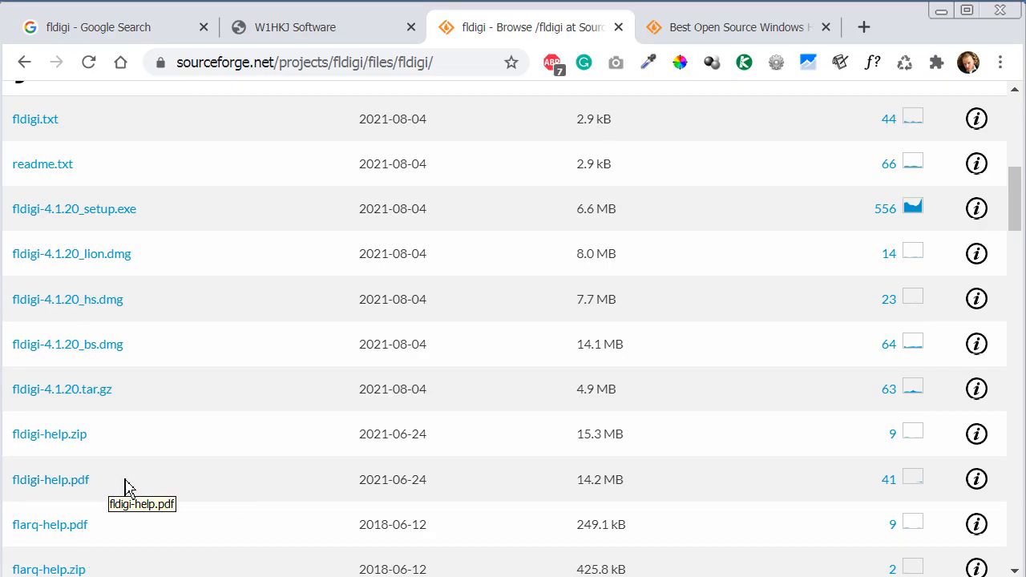
mouse_move(947, 500)
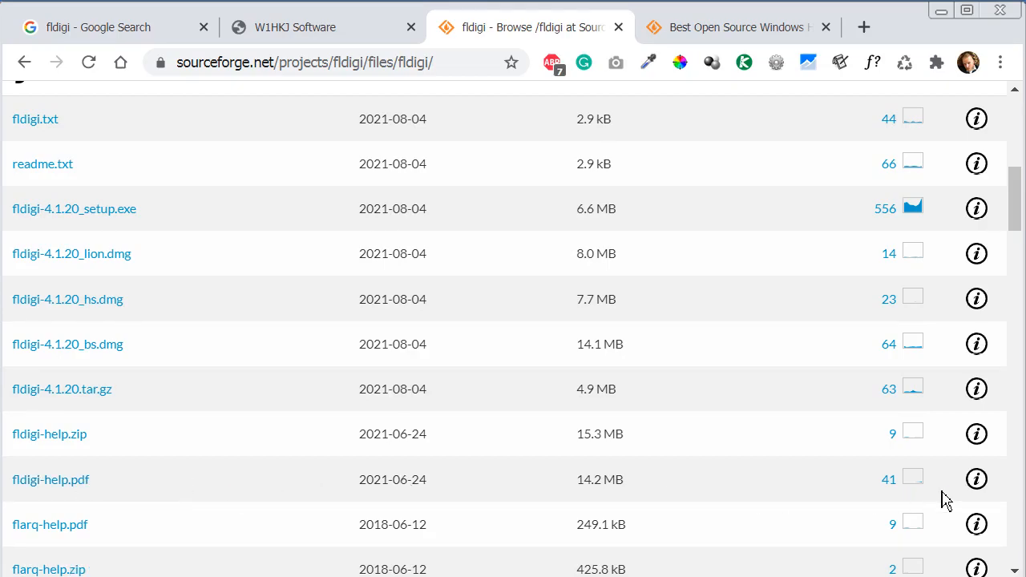
mouse_move(853, 494)
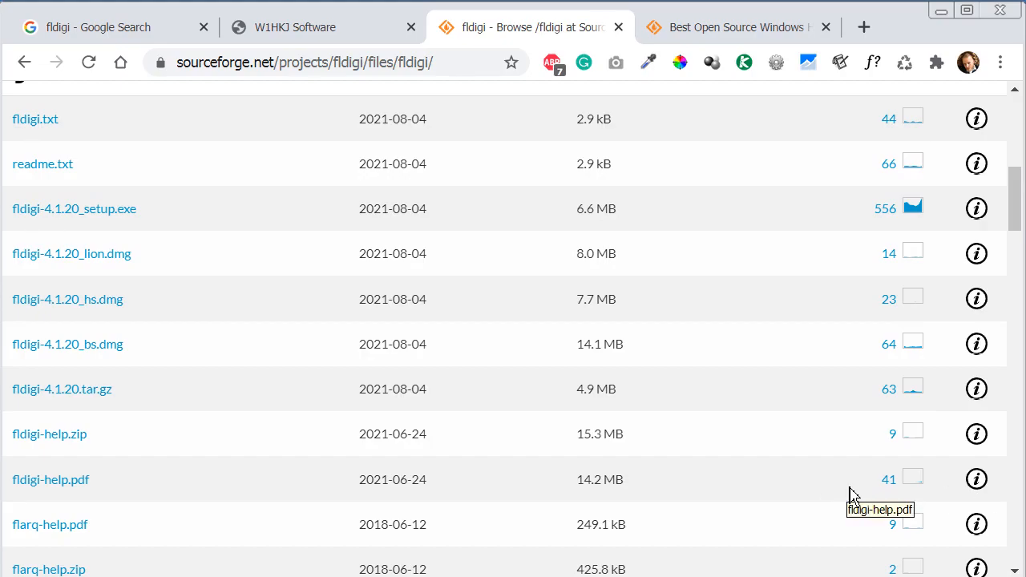
mouse_move(865, 497)
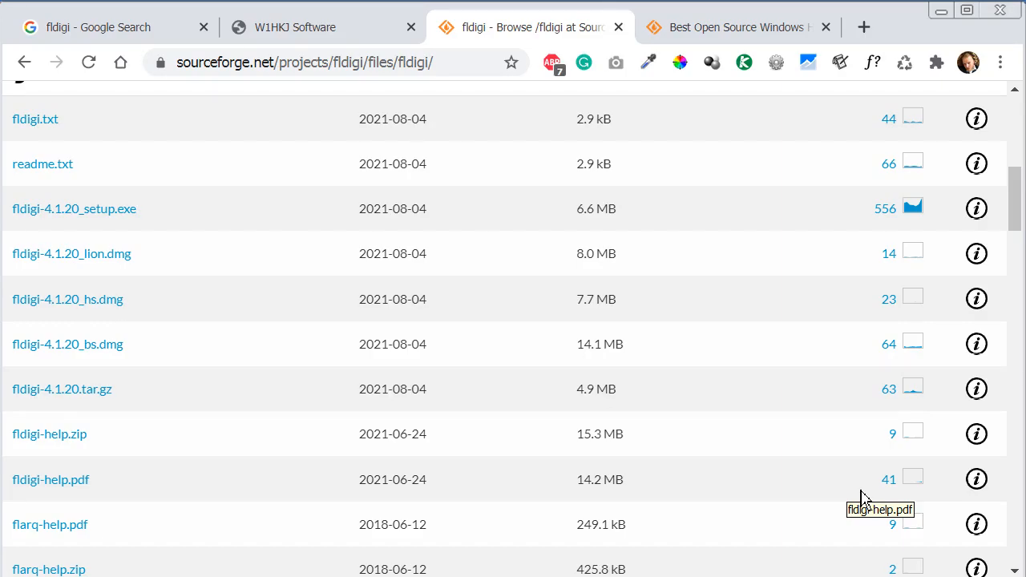
mouse_move(515, 316)
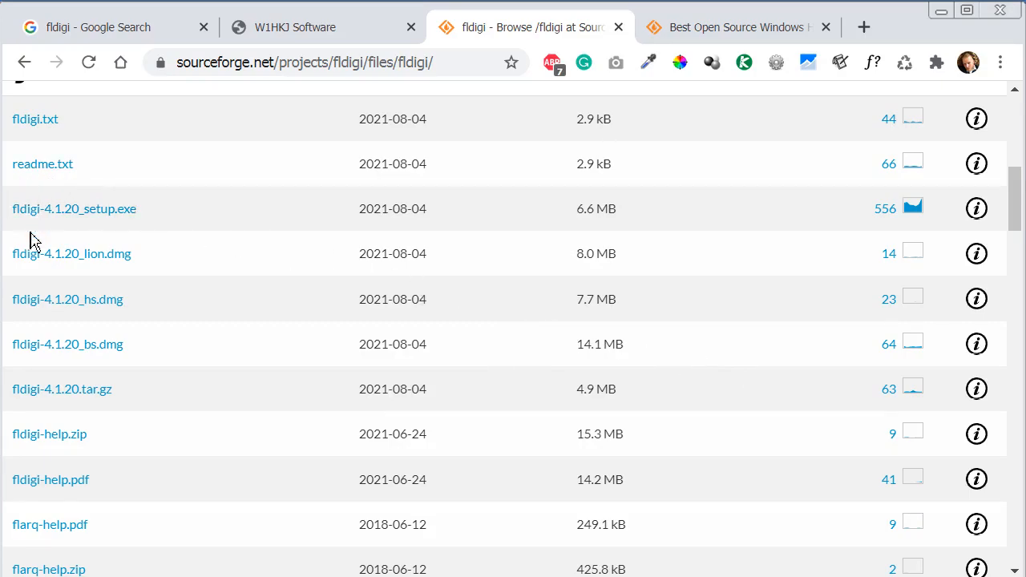
mouse_move(83, 228)
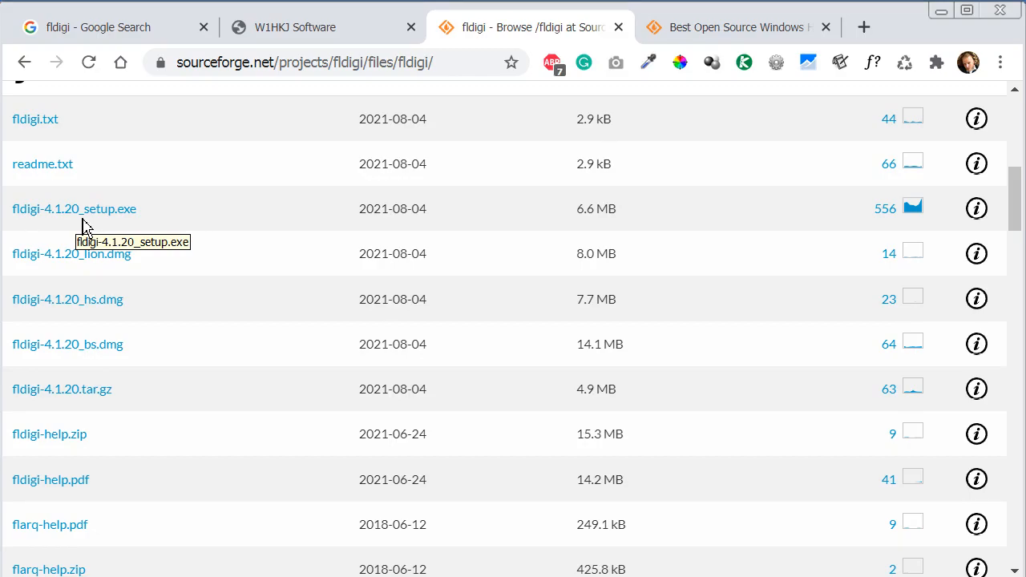
mouse_move(189, 234)
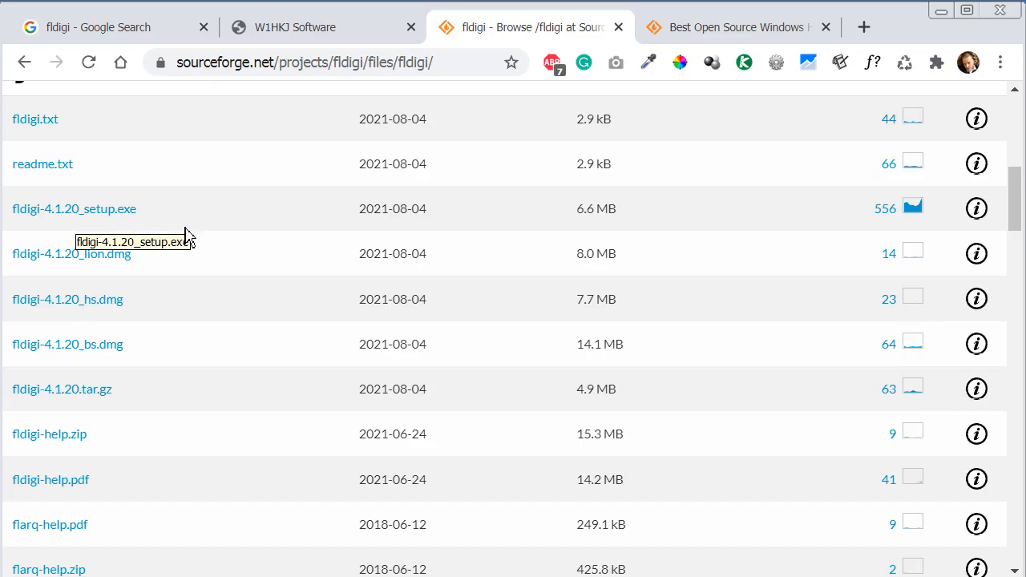
mouse_move(972, 195)
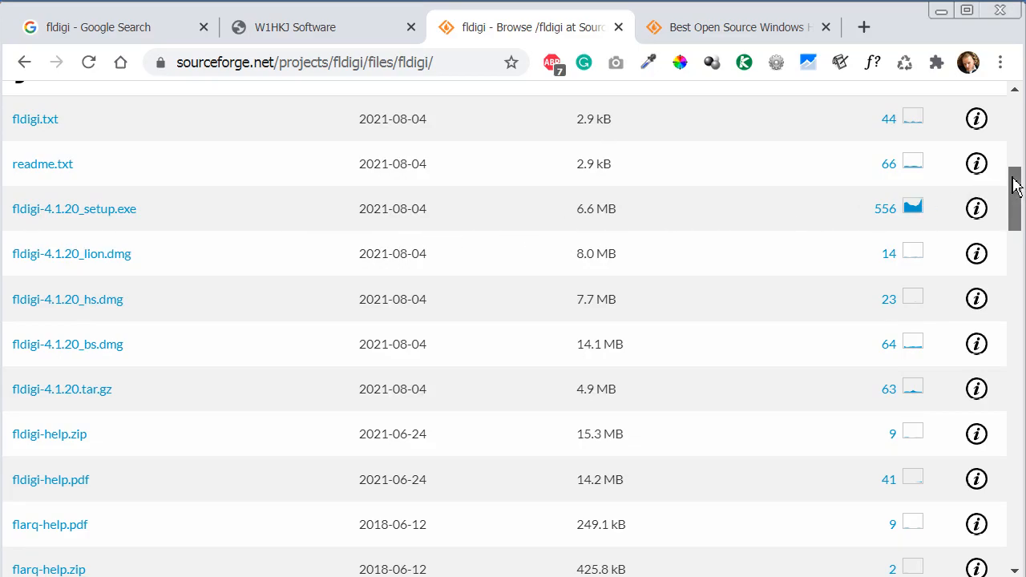
scroll(up, 3)
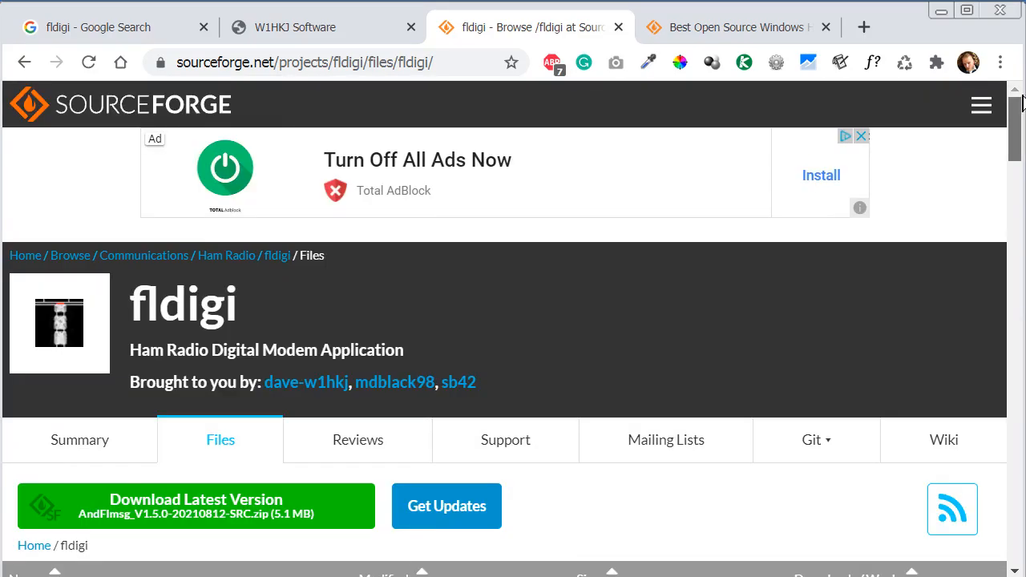
scroll(down, 3)
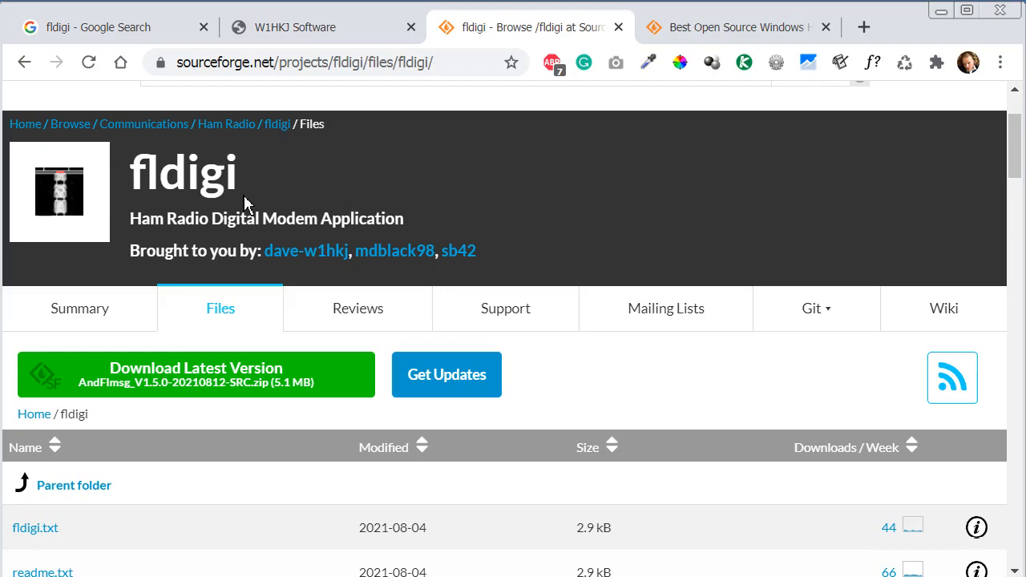
mouse_move(255, 196)
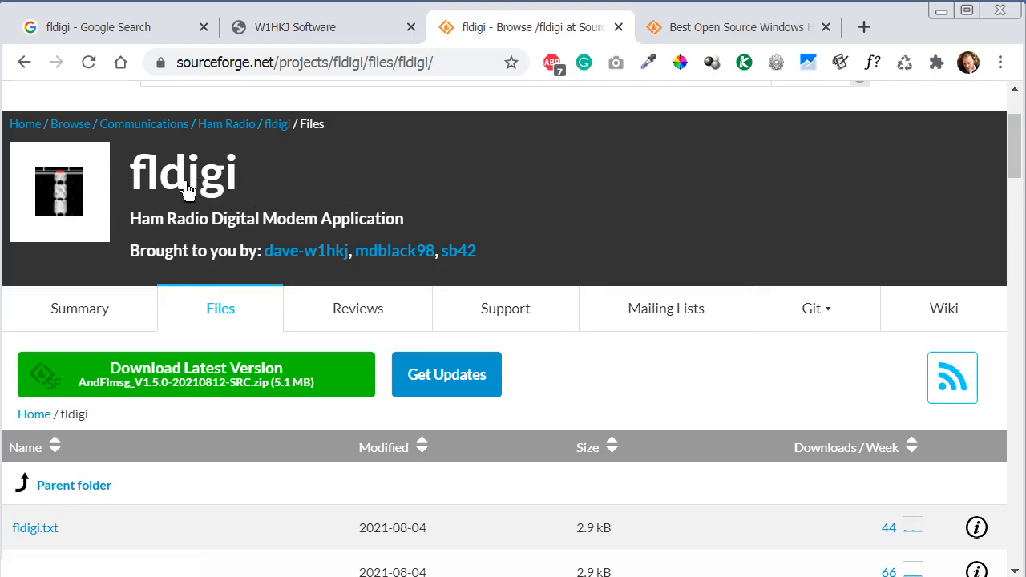
mouse_move(164, 186)
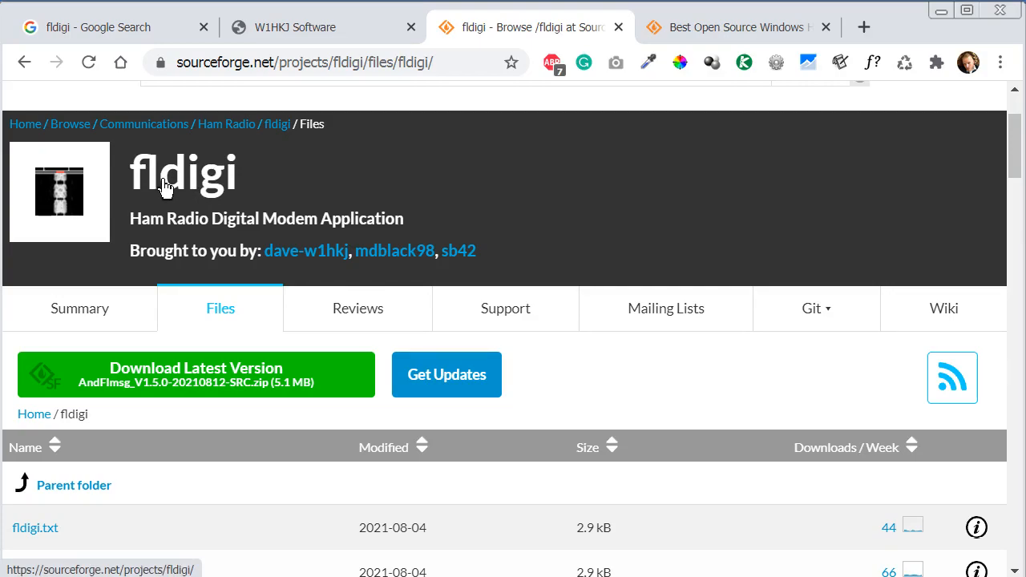
mouse_move(266, 161)
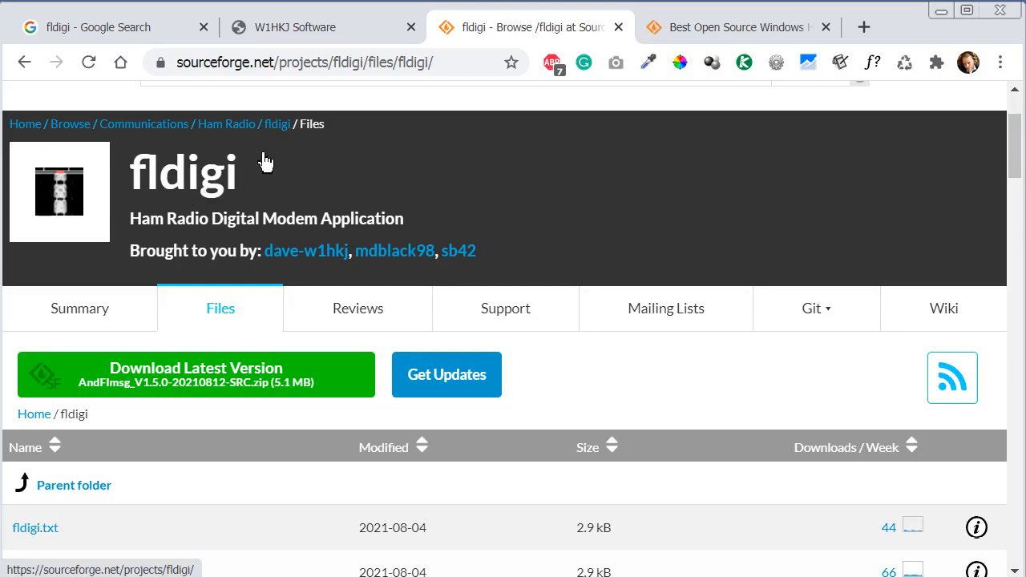
- Return to the W1HKJ Software tab and browse its program list and downloads table
click(300, 25)
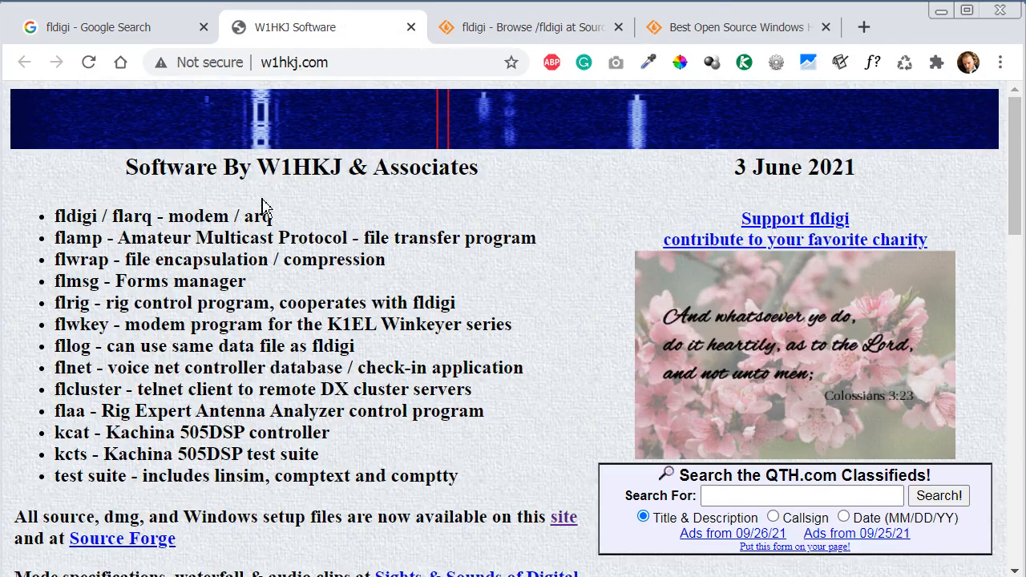
mouse_move(330, 195)
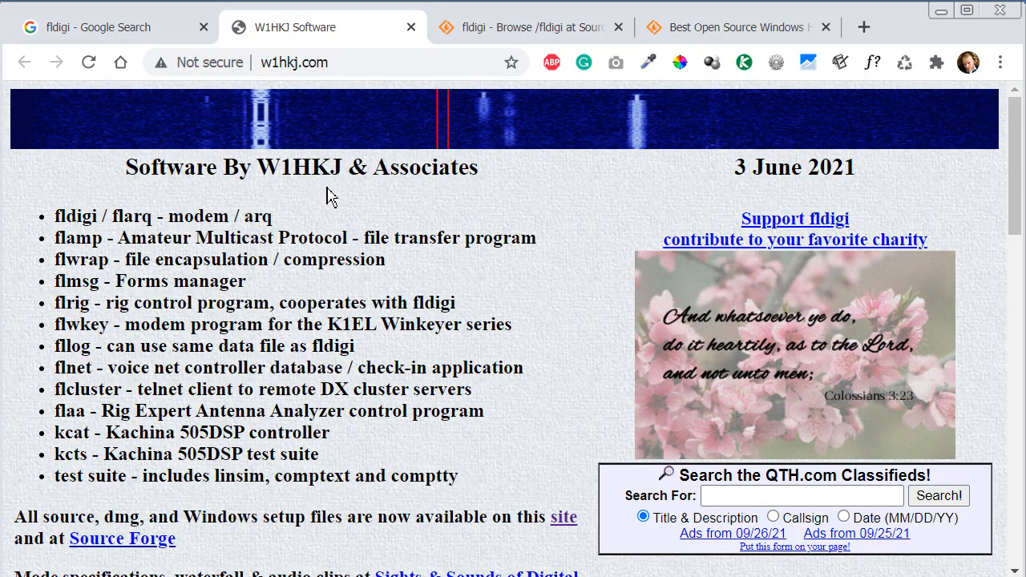
mouse_move(268, 303)
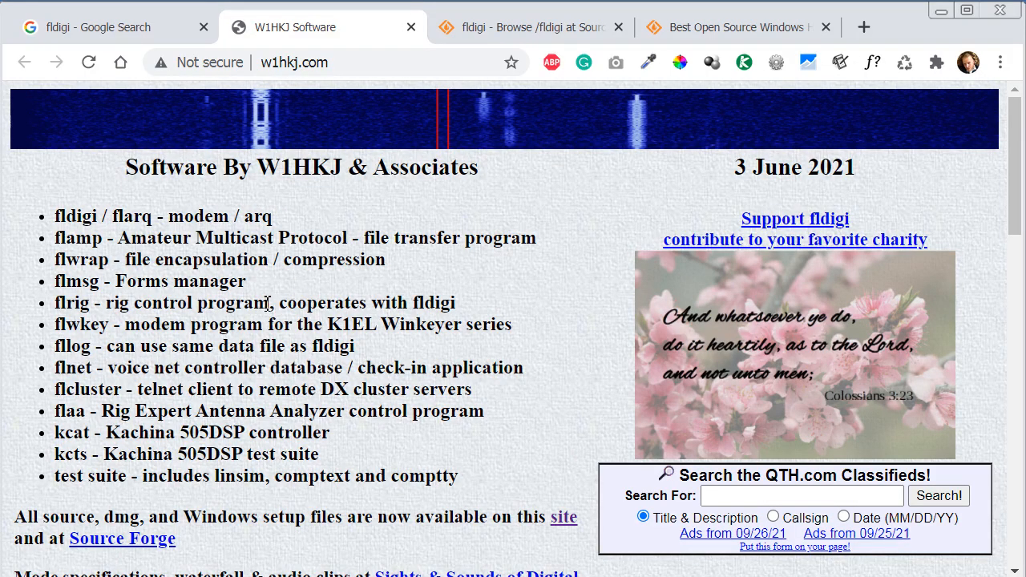
scroll(down, 3)
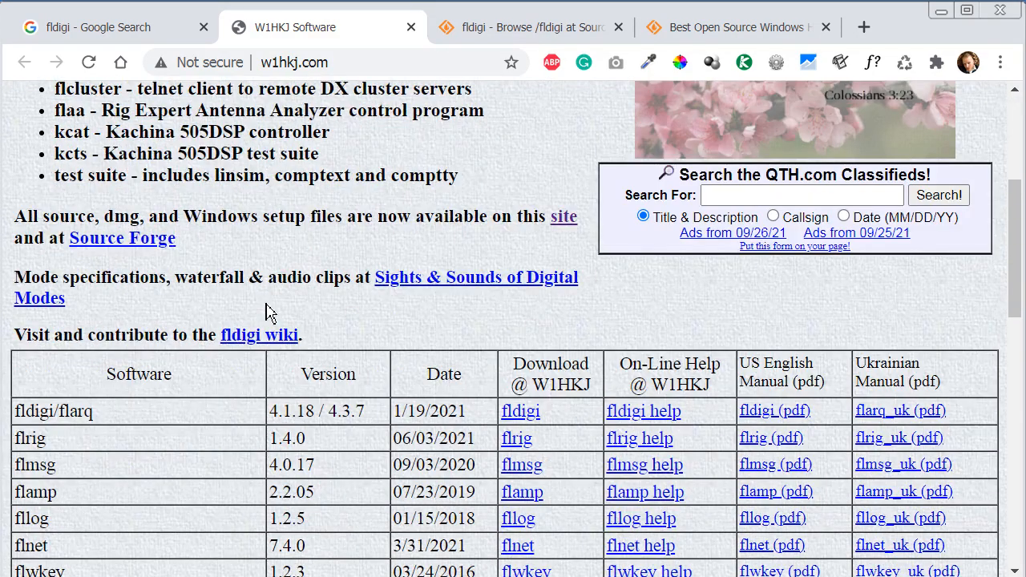
scroll(up, 3)
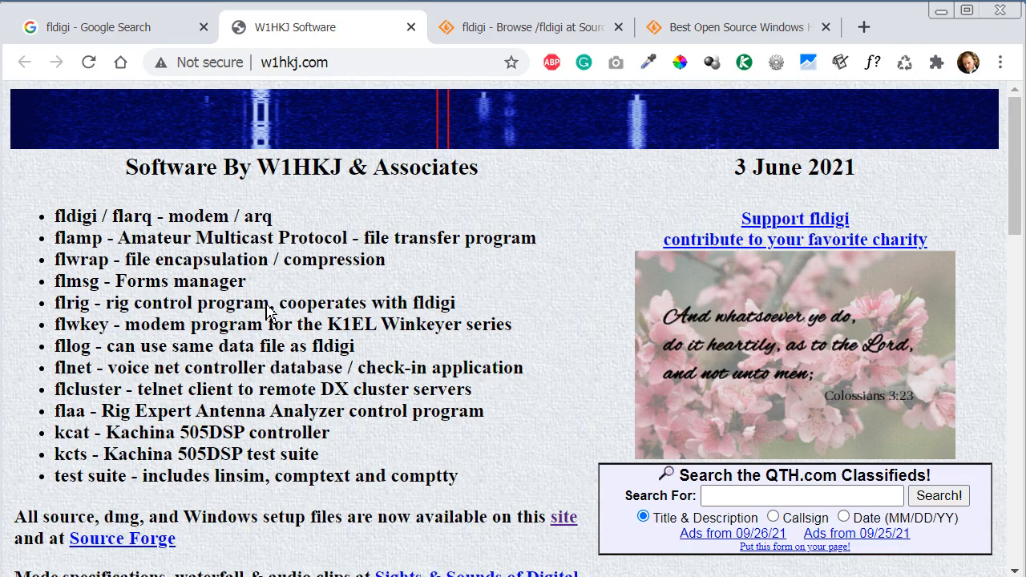
mouse_move(364, 346)
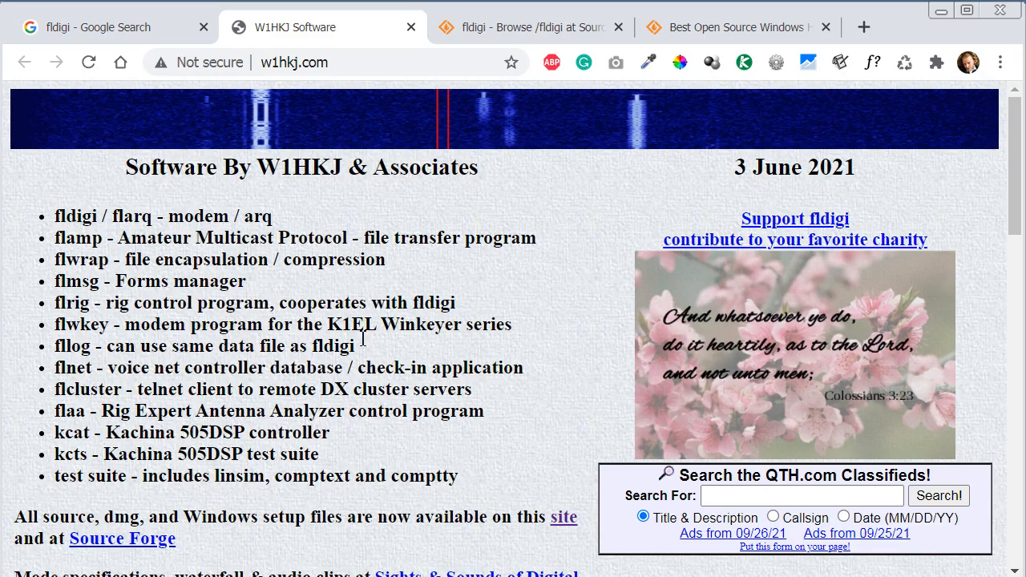
mouse_move(431, 324)
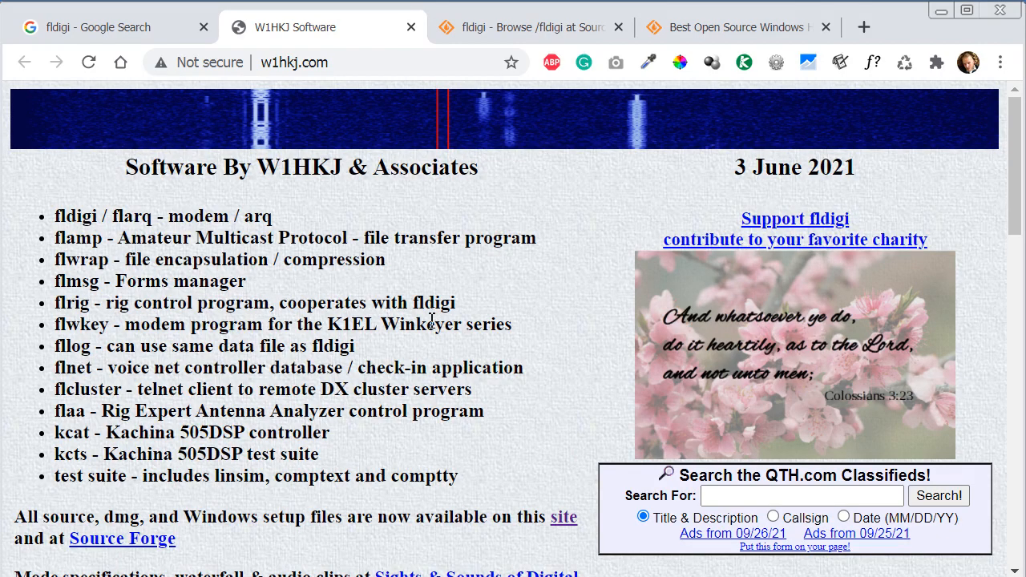